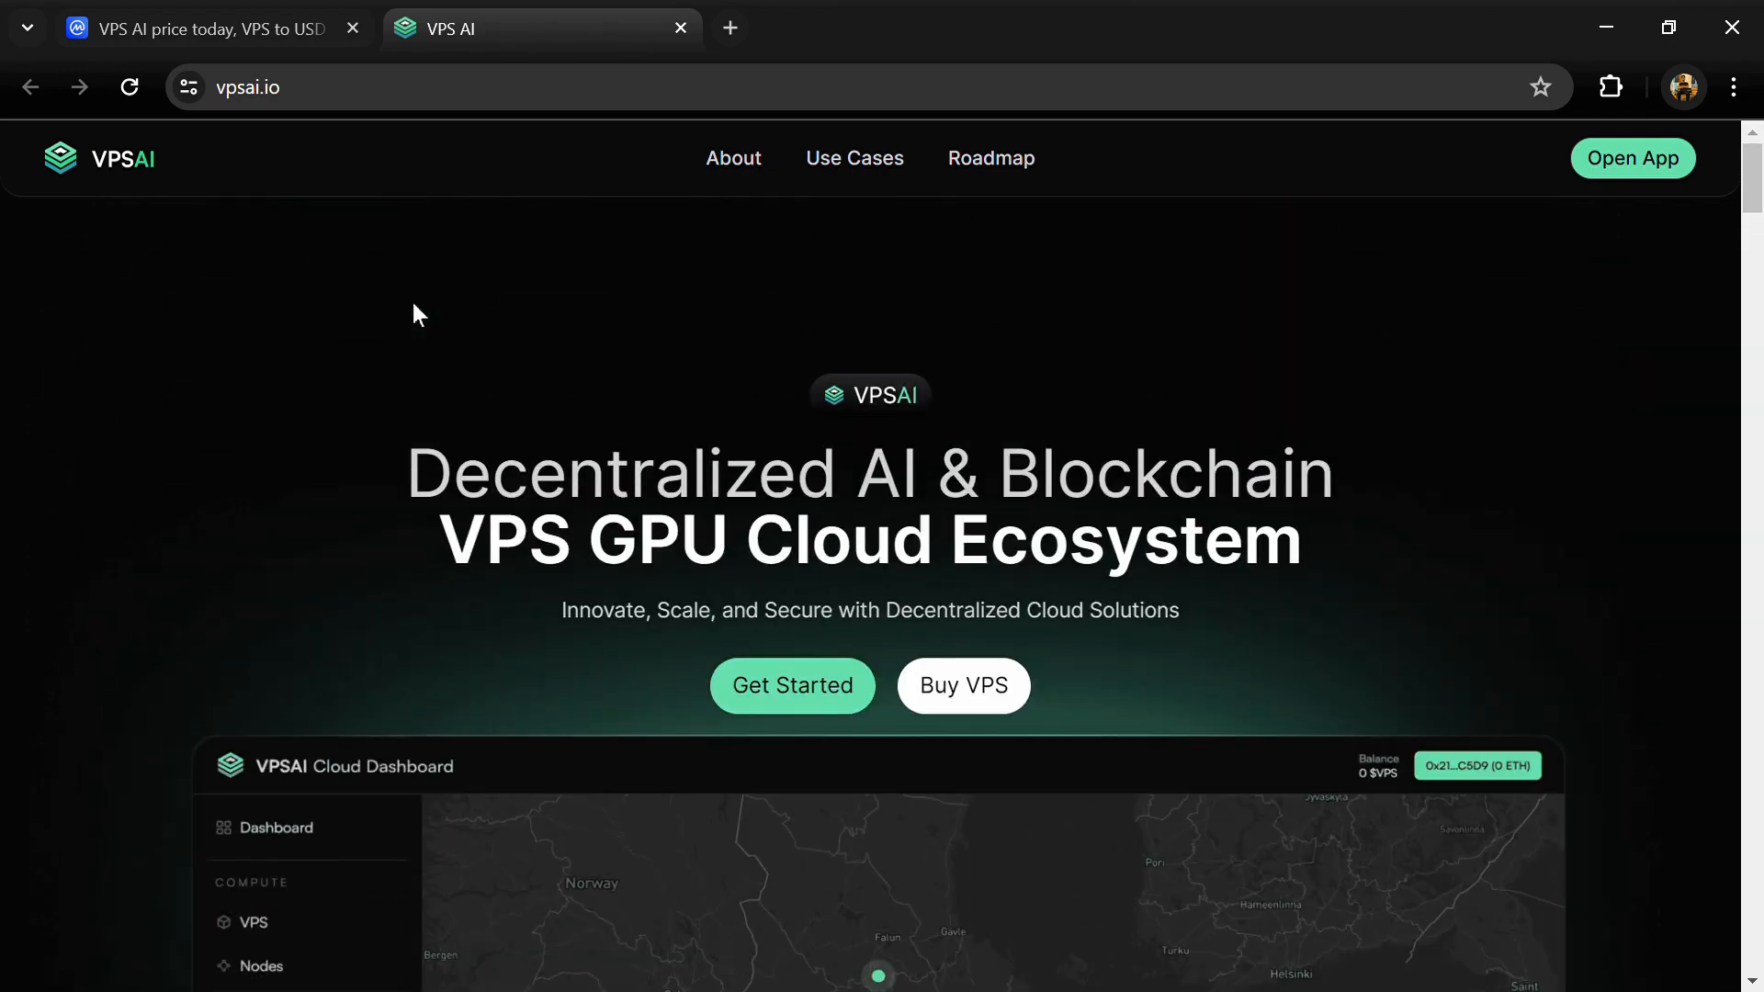
- Scroll through the VPS AI markets list in the full-width markets view
scroll(down, 3)
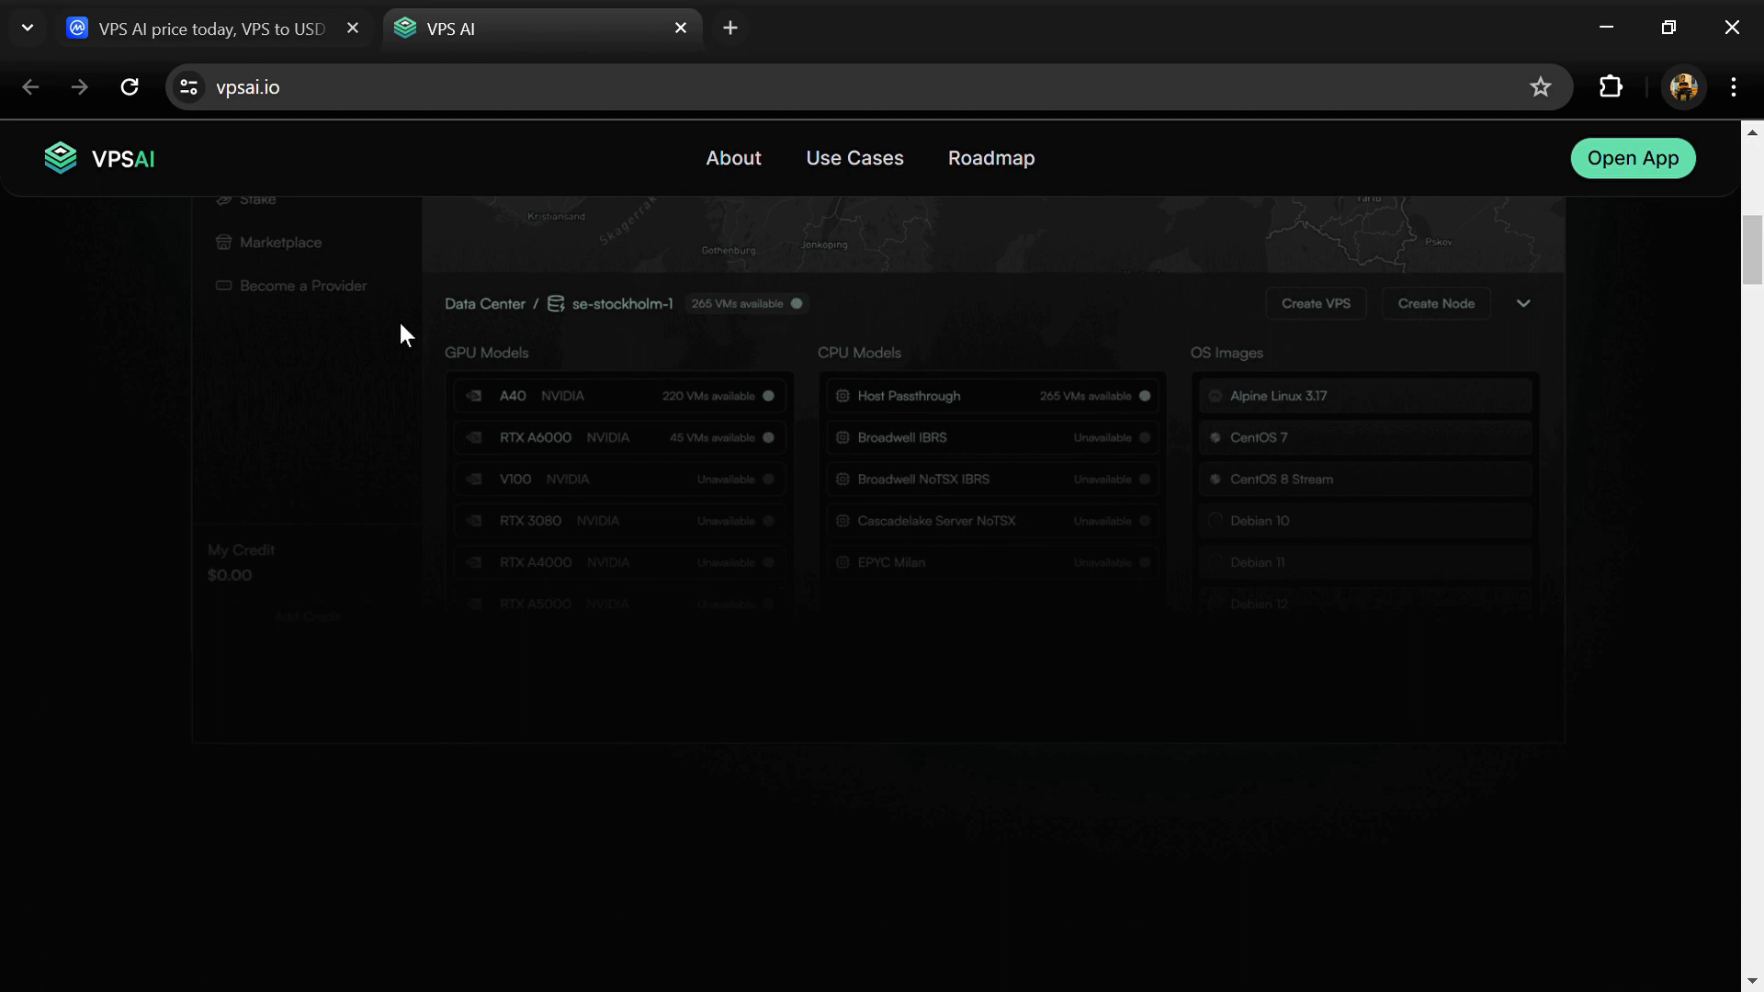
scroll(down, 3)
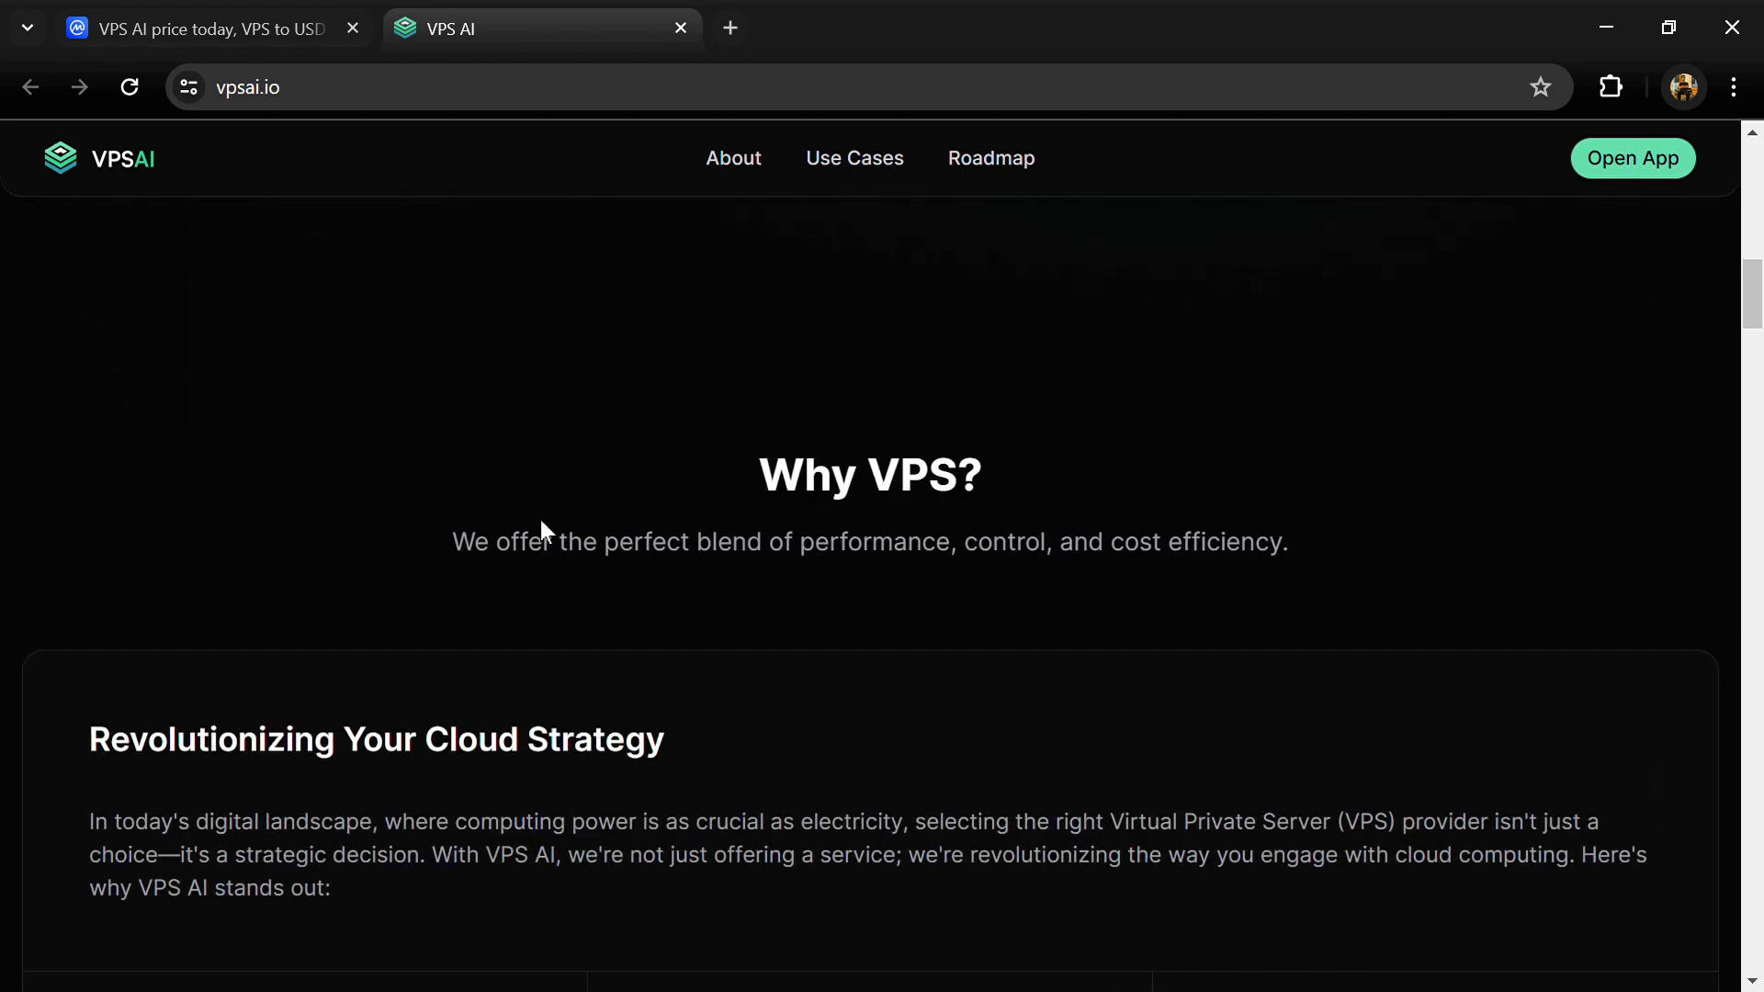
scroll(down, 3)
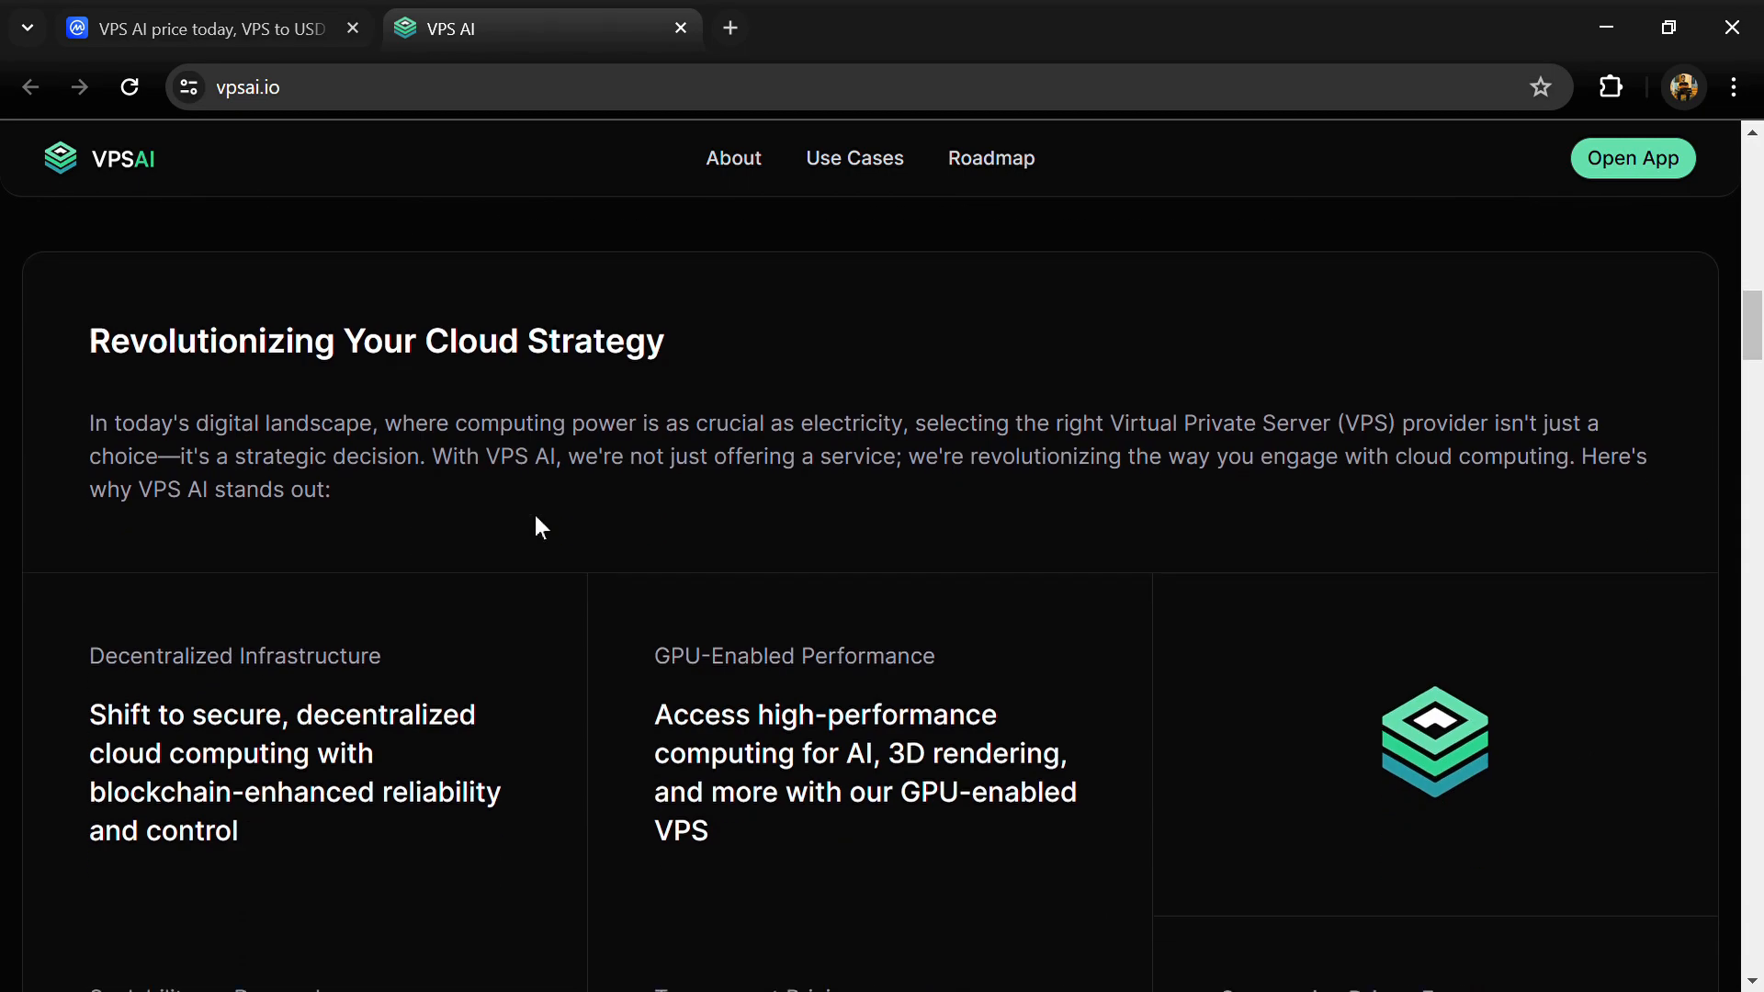
scroll(down, 3)
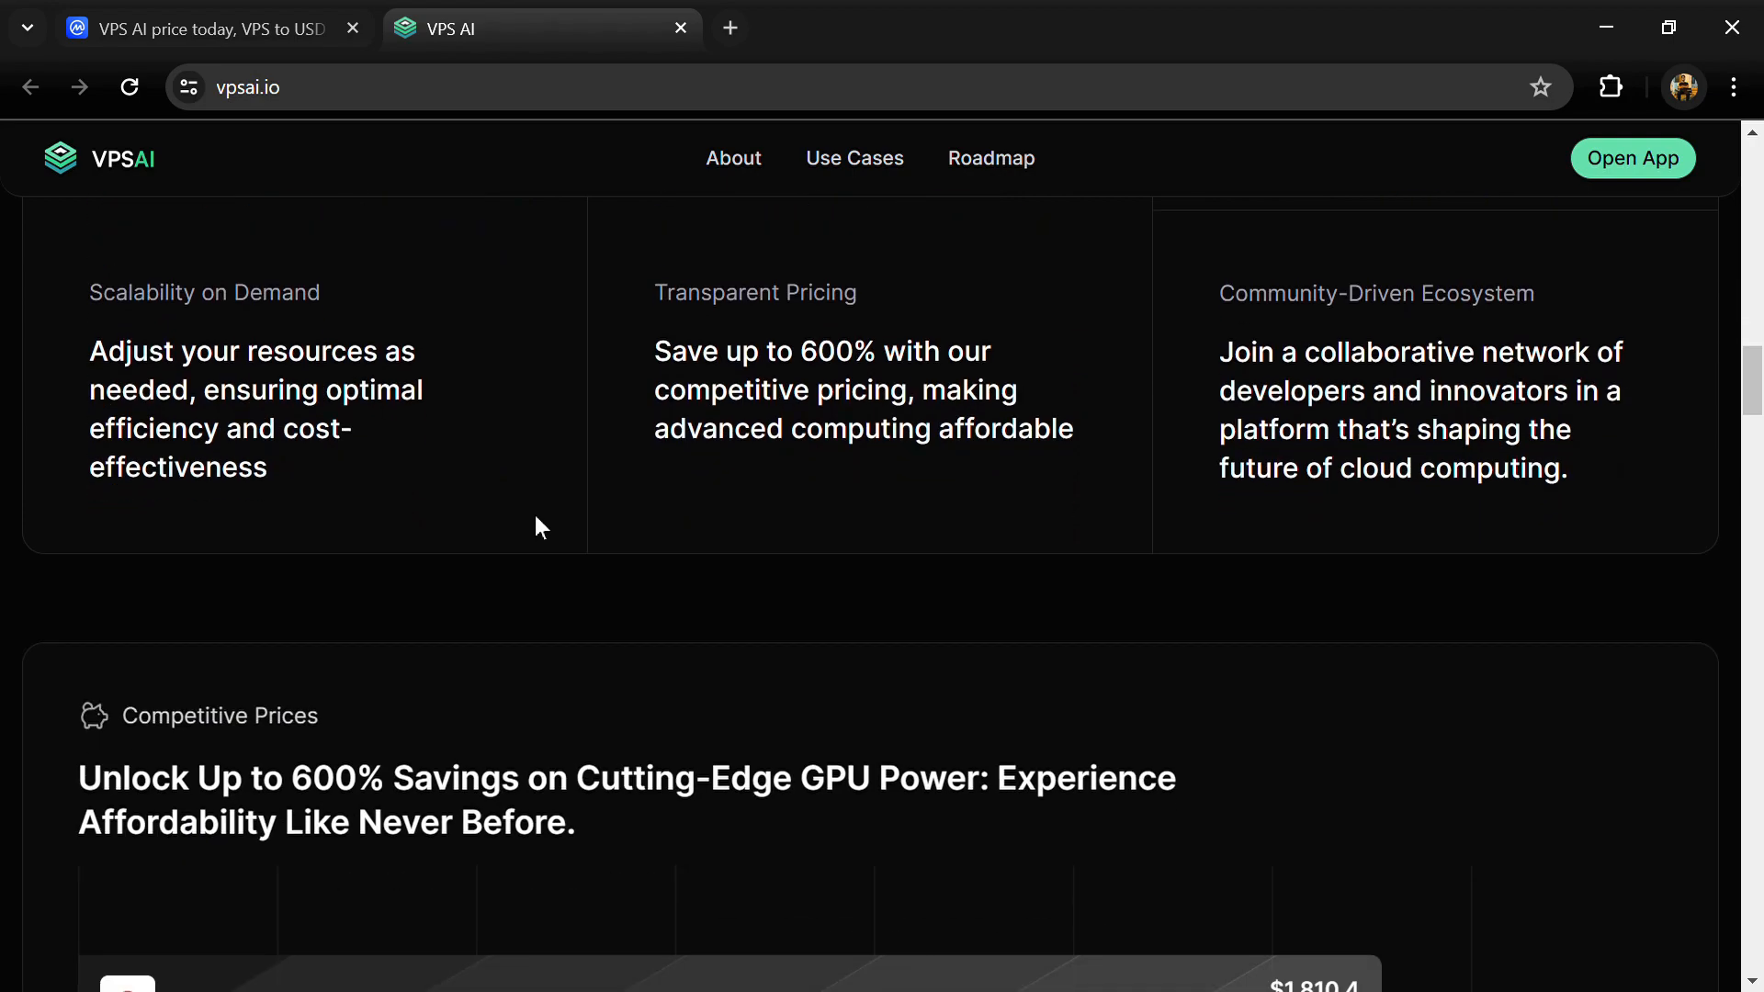
scroll(down, 3)
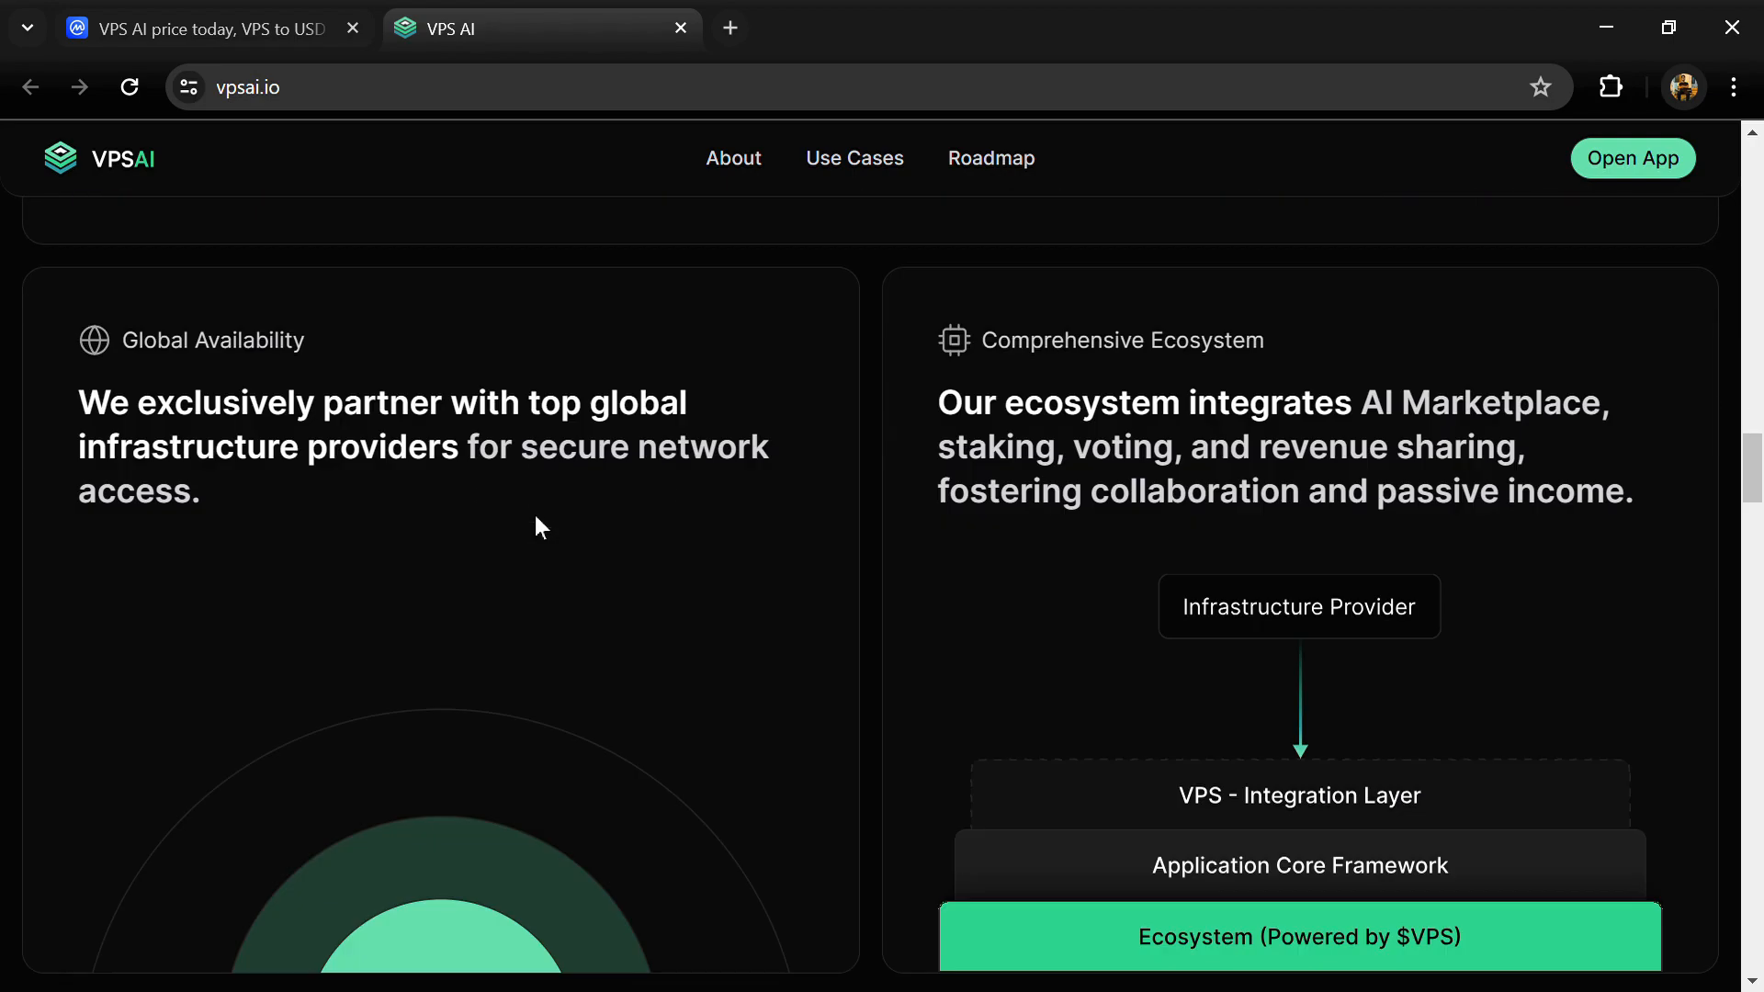
scroll(down, 3)
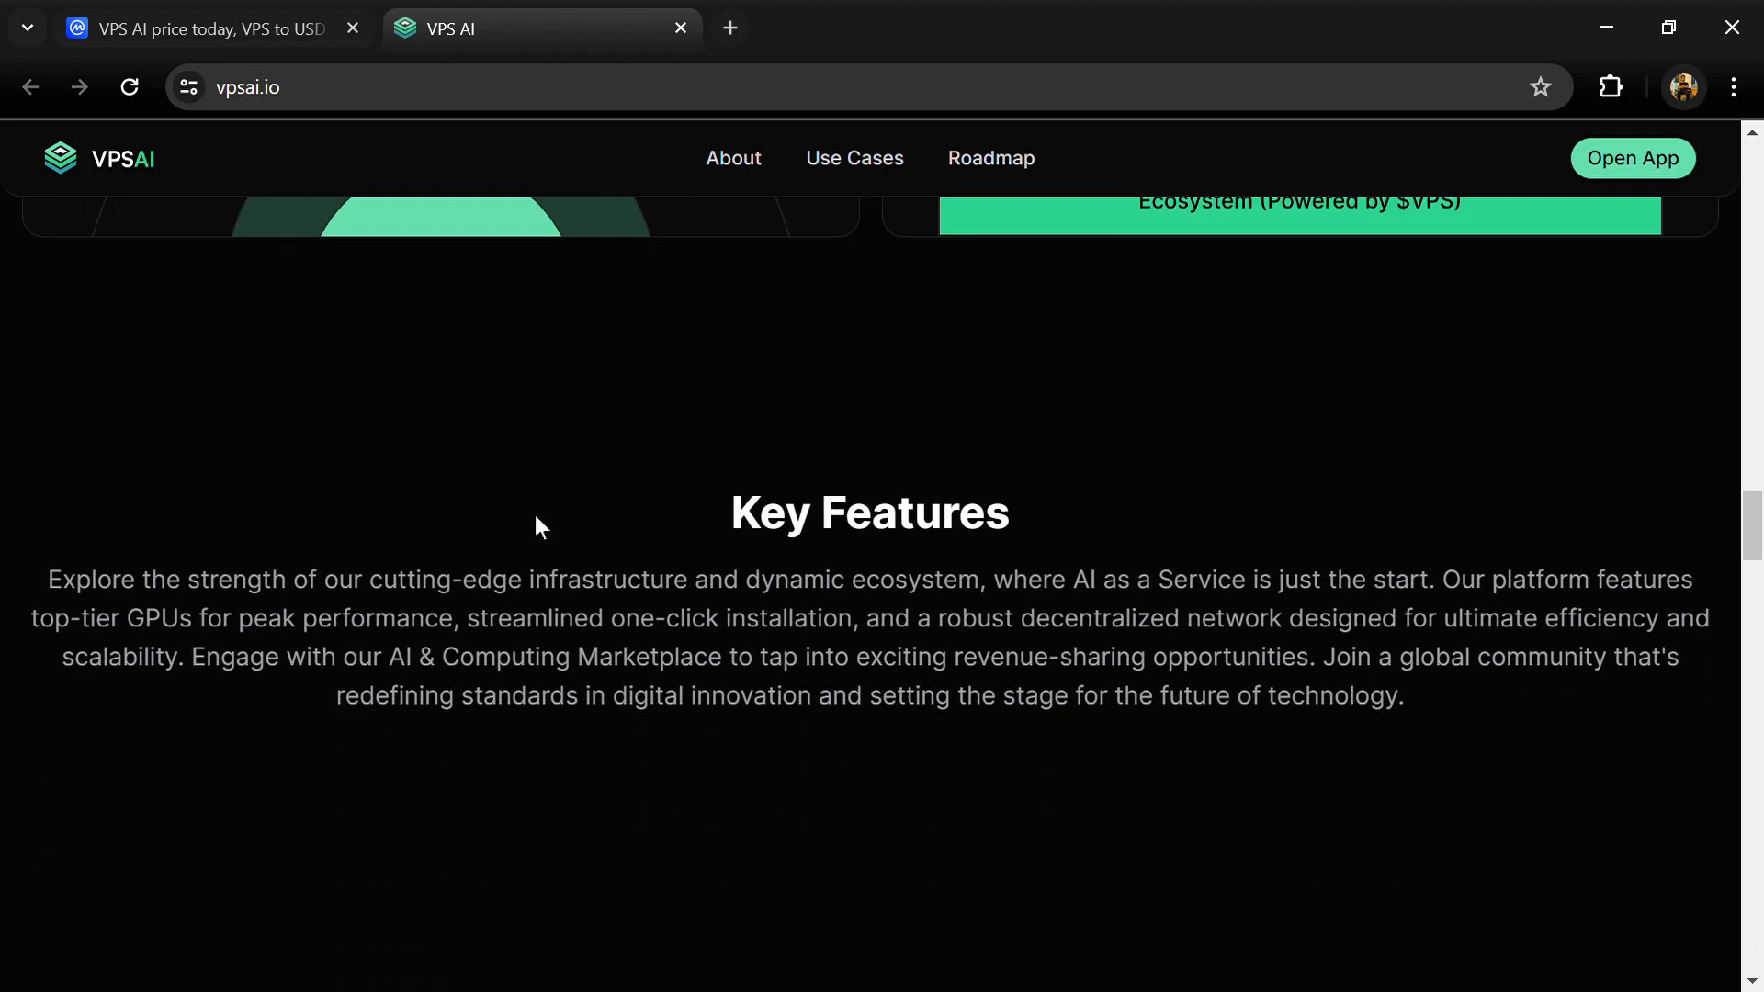
scroll(down, 3)
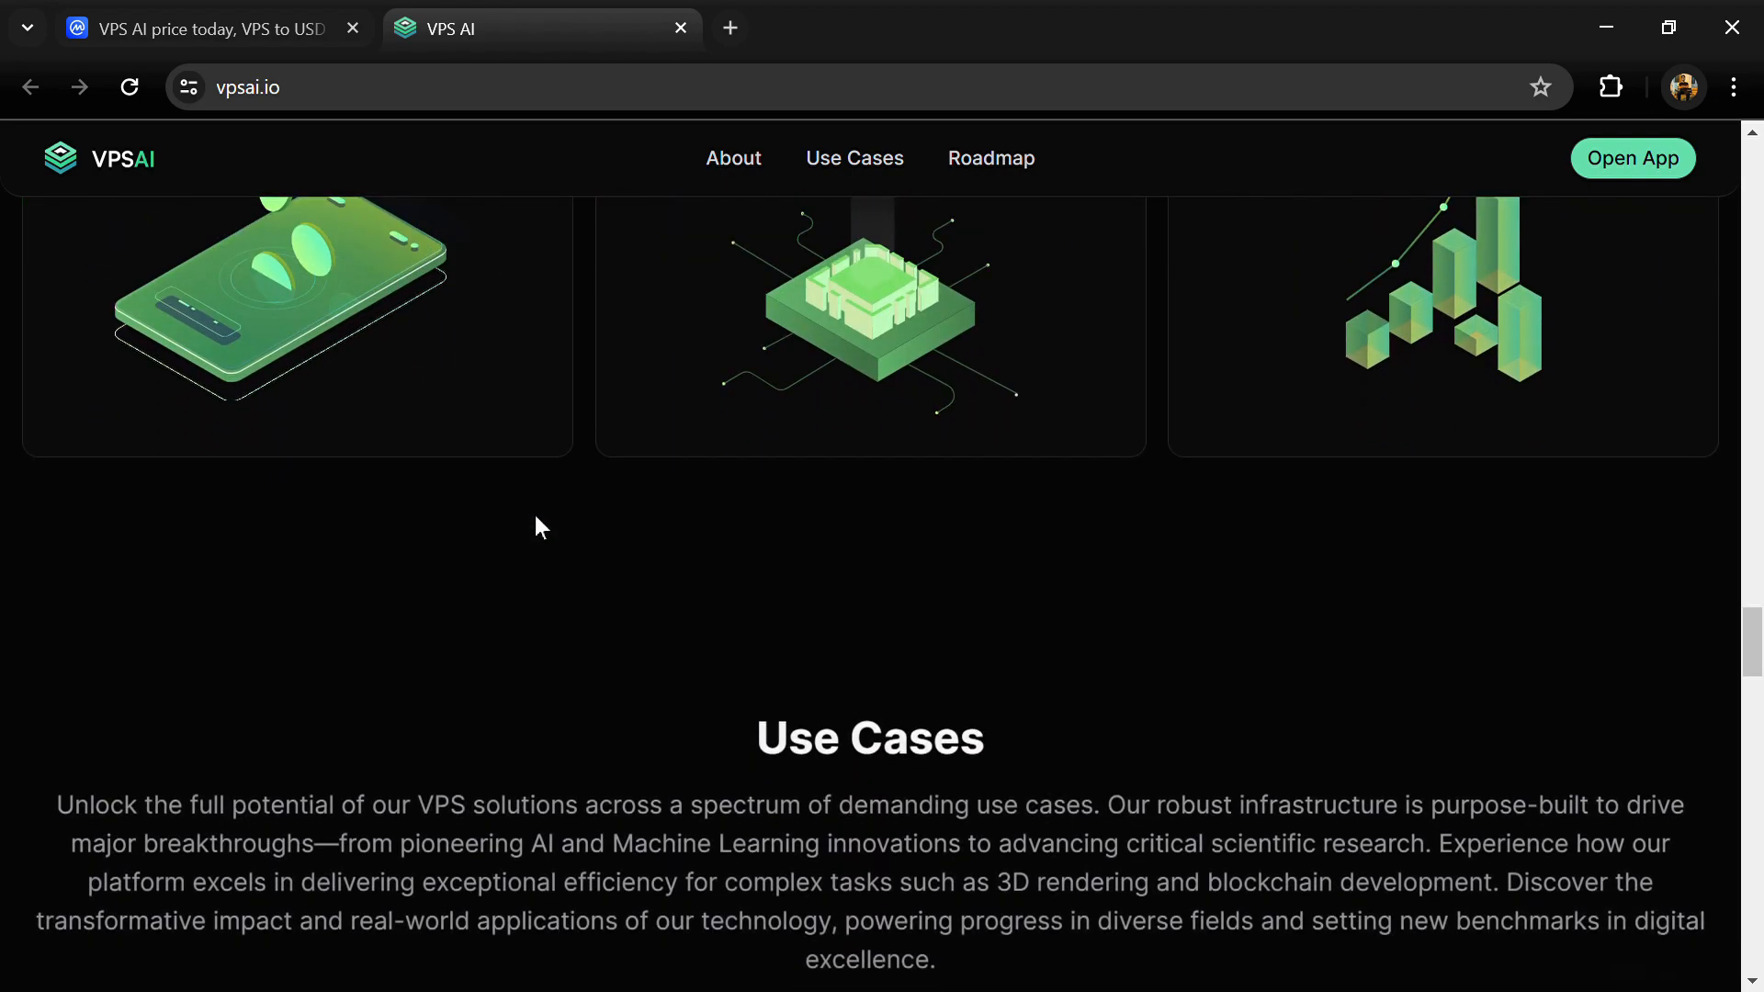
scroll(down, 3)
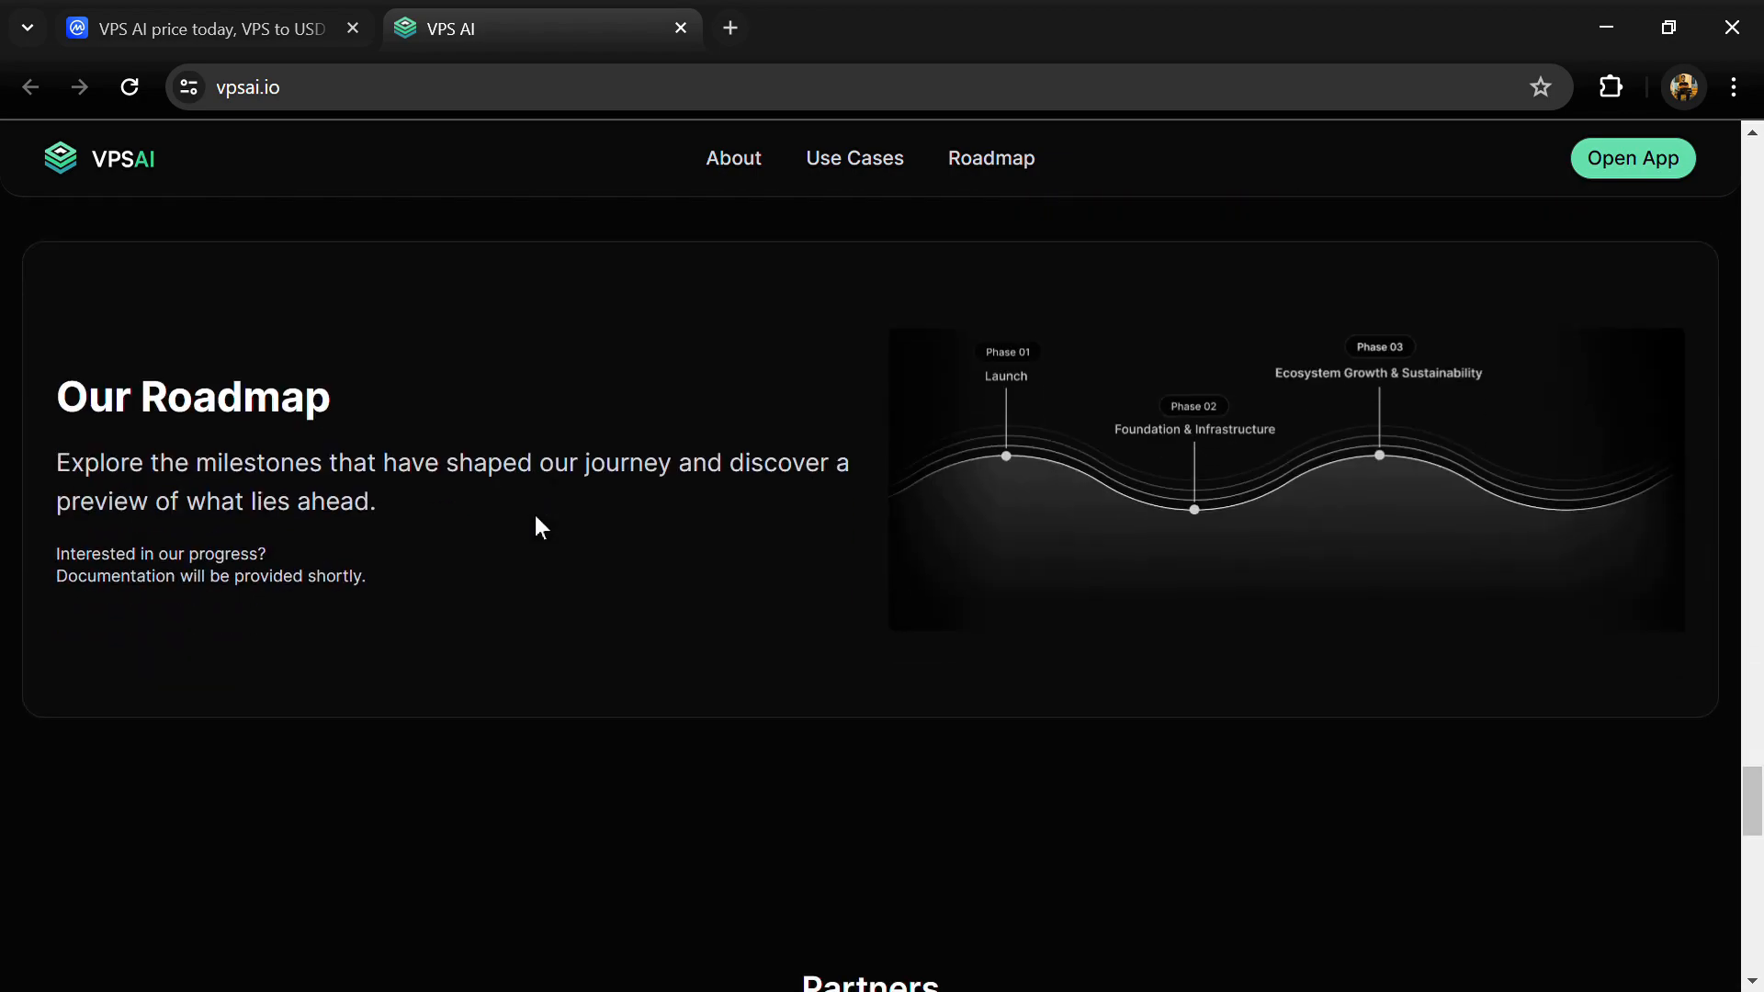
scroll(down, 3)
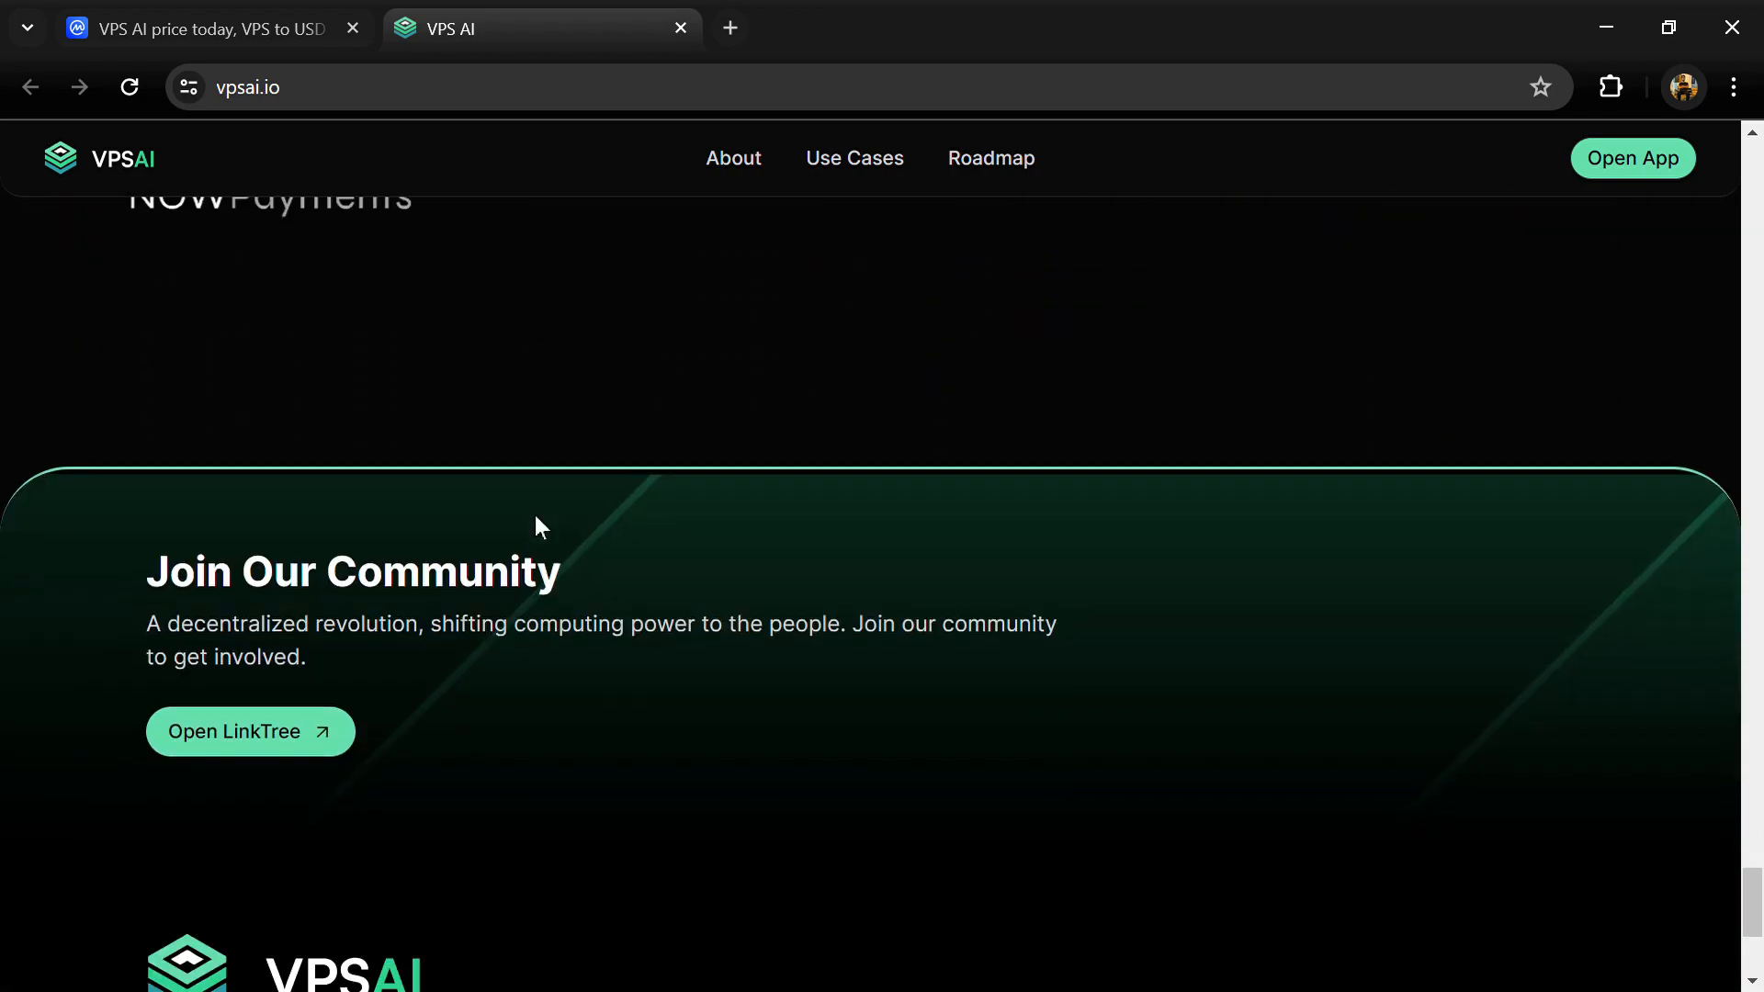
scroll(up, 3)
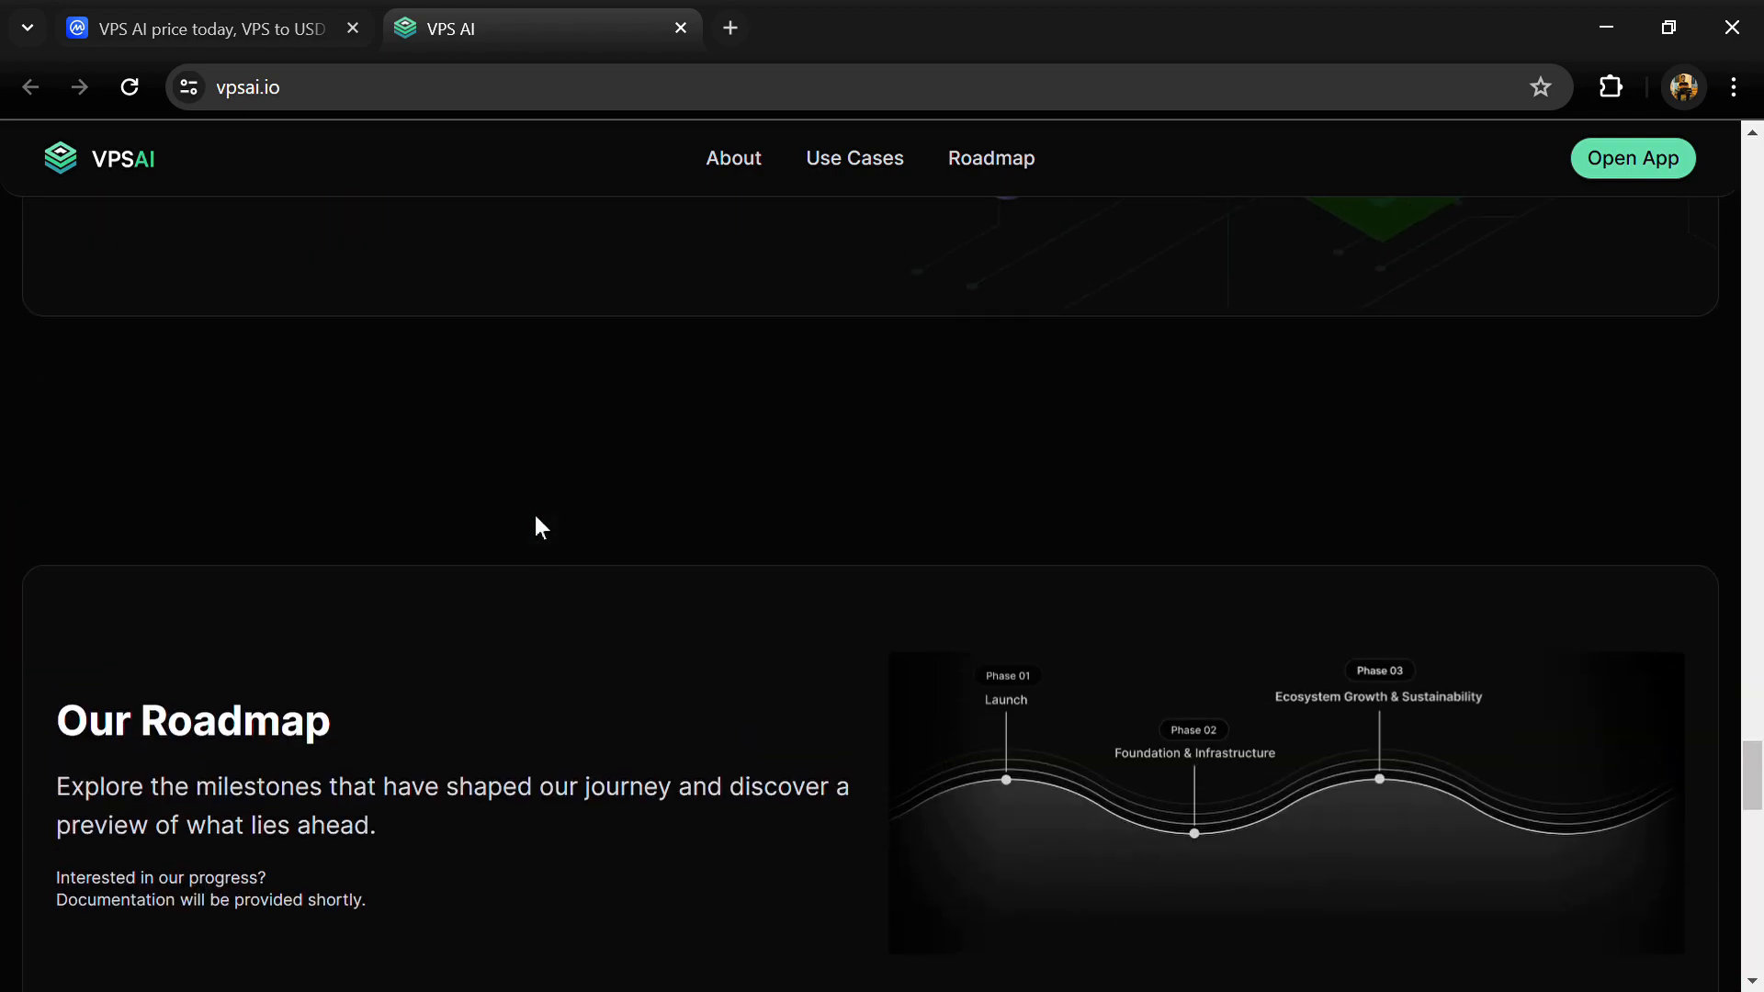
scroll(up, 3)
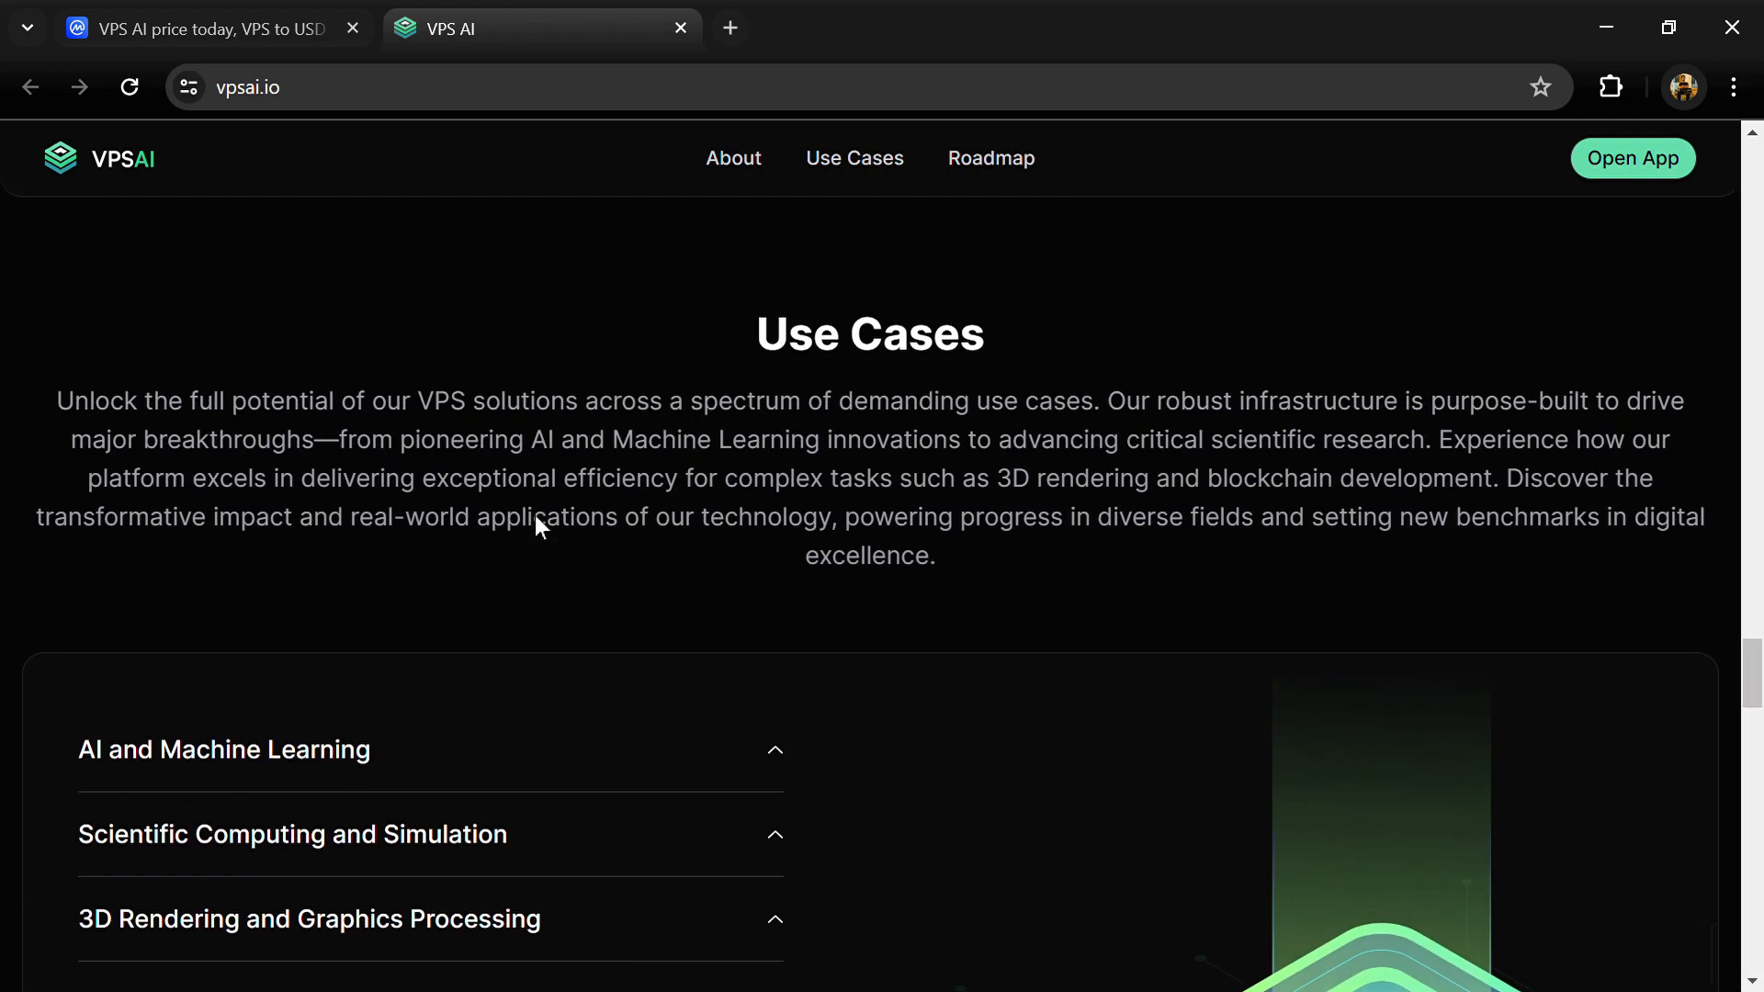
scroll(down, 3)
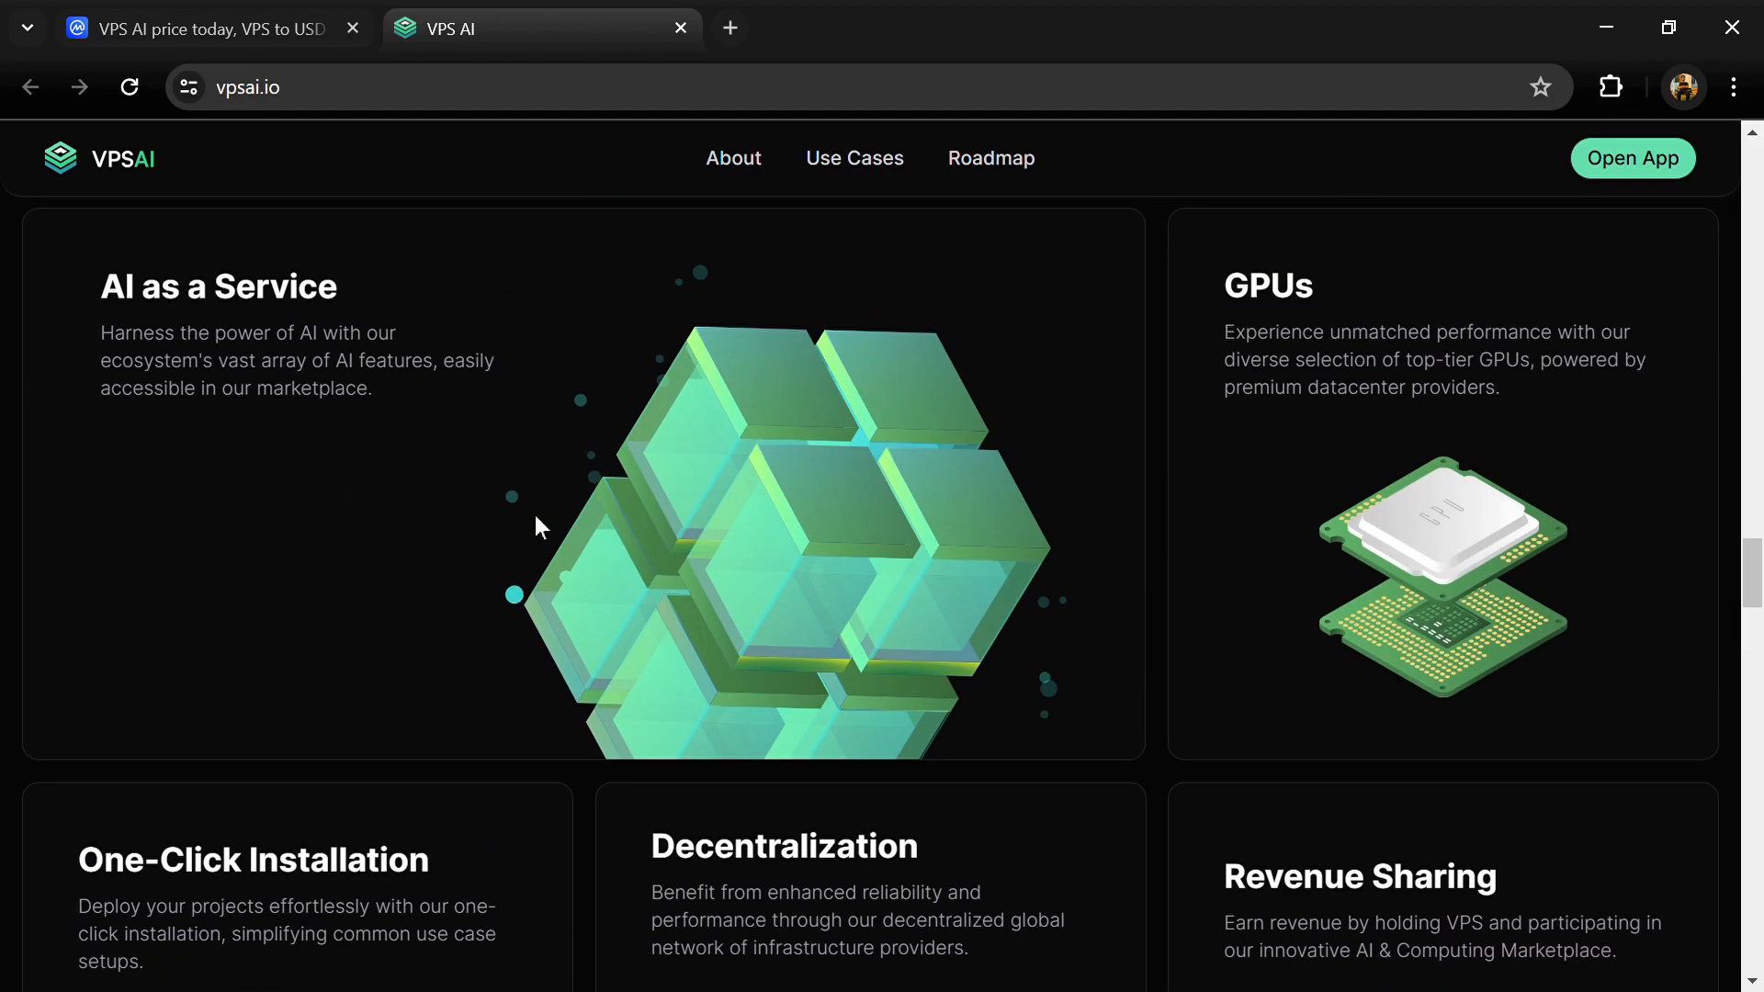
scroll(down, 3)
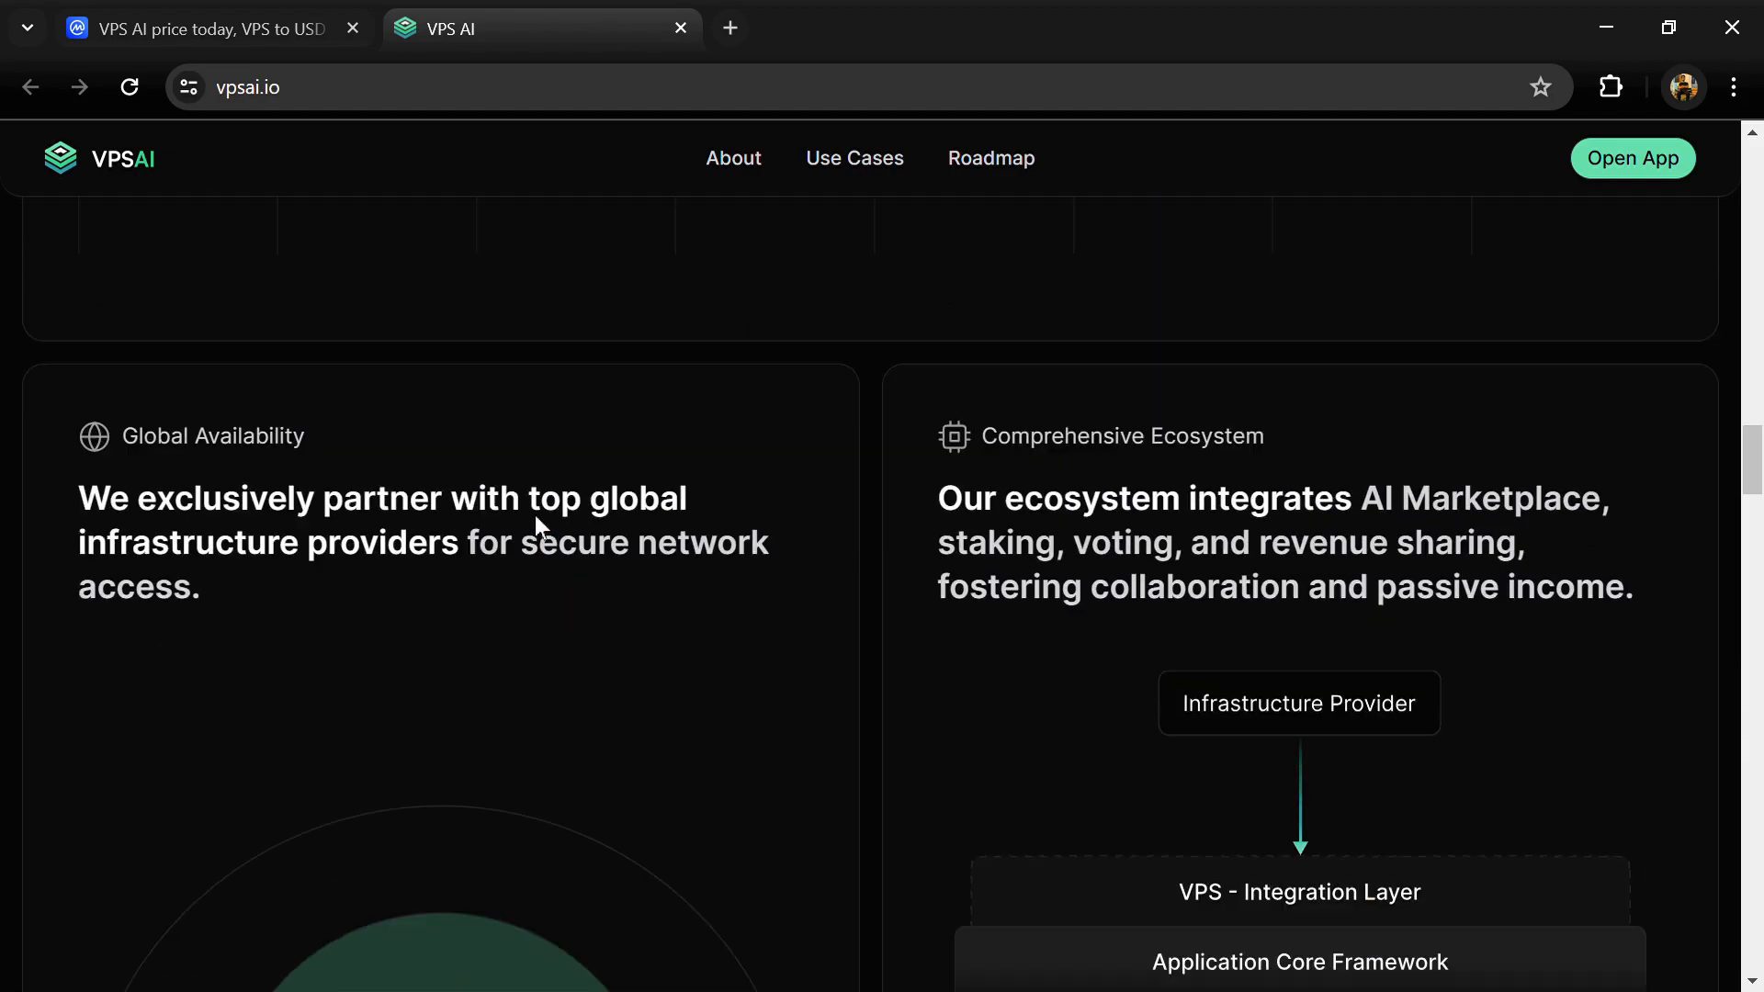
scroll(down, 3)
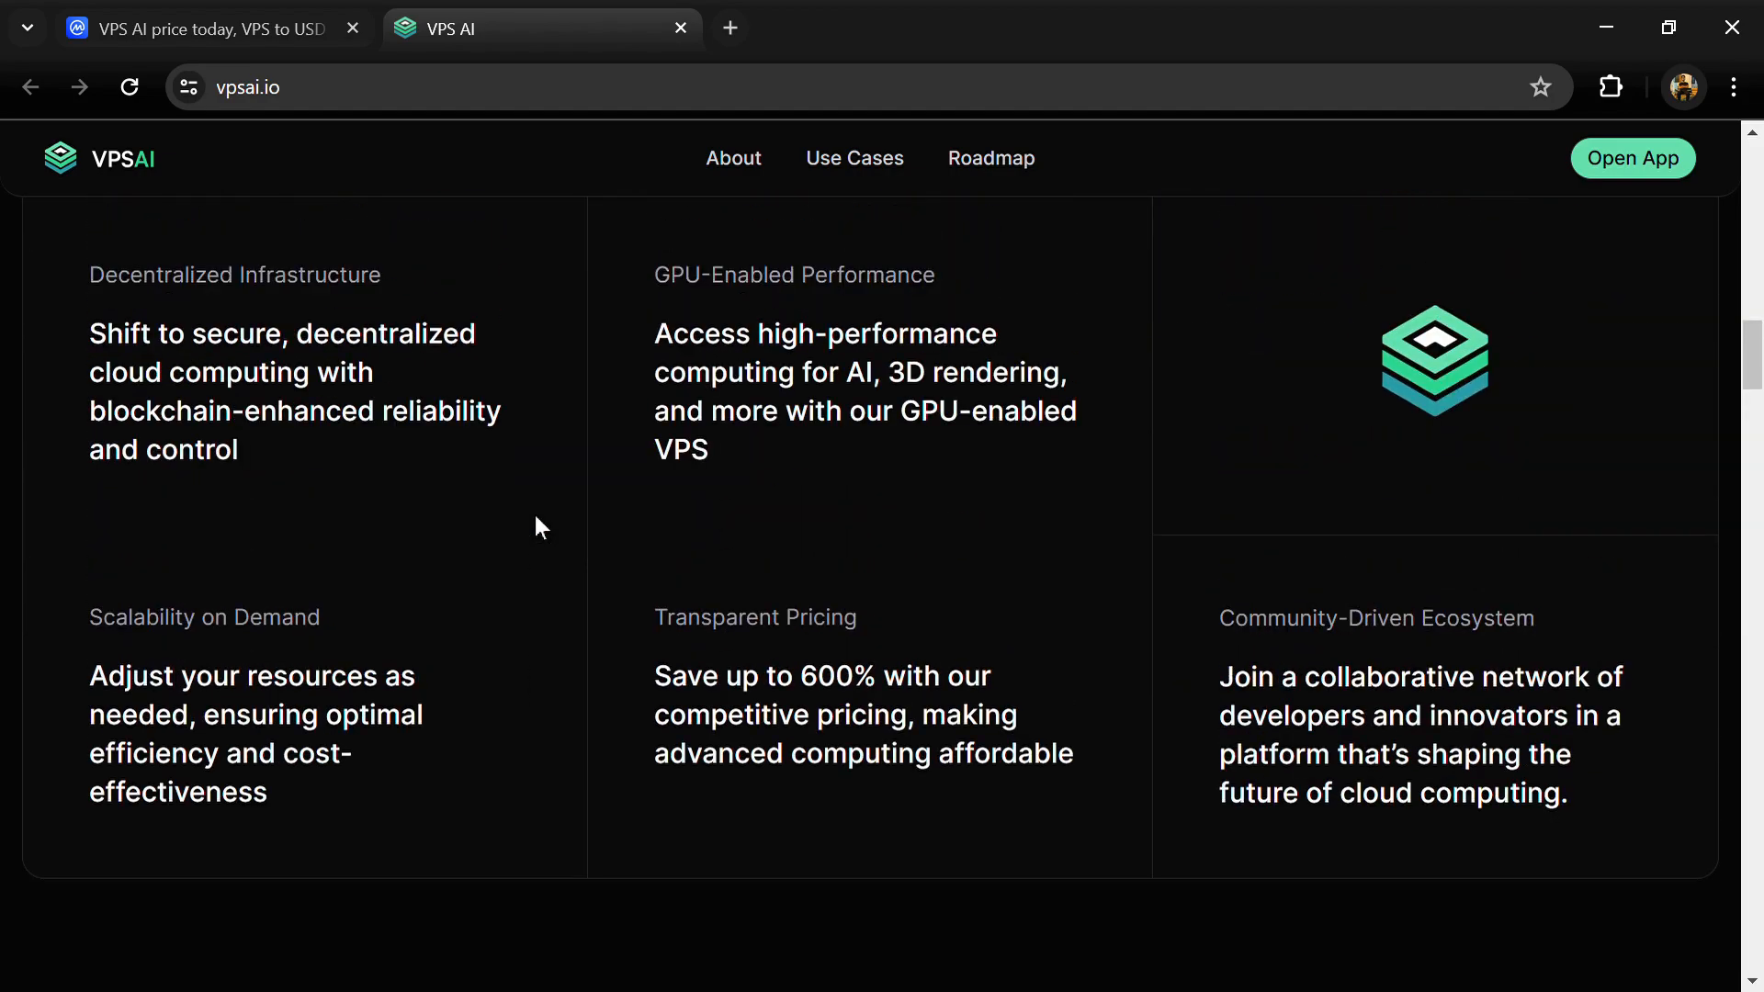
scroll(up, 3)
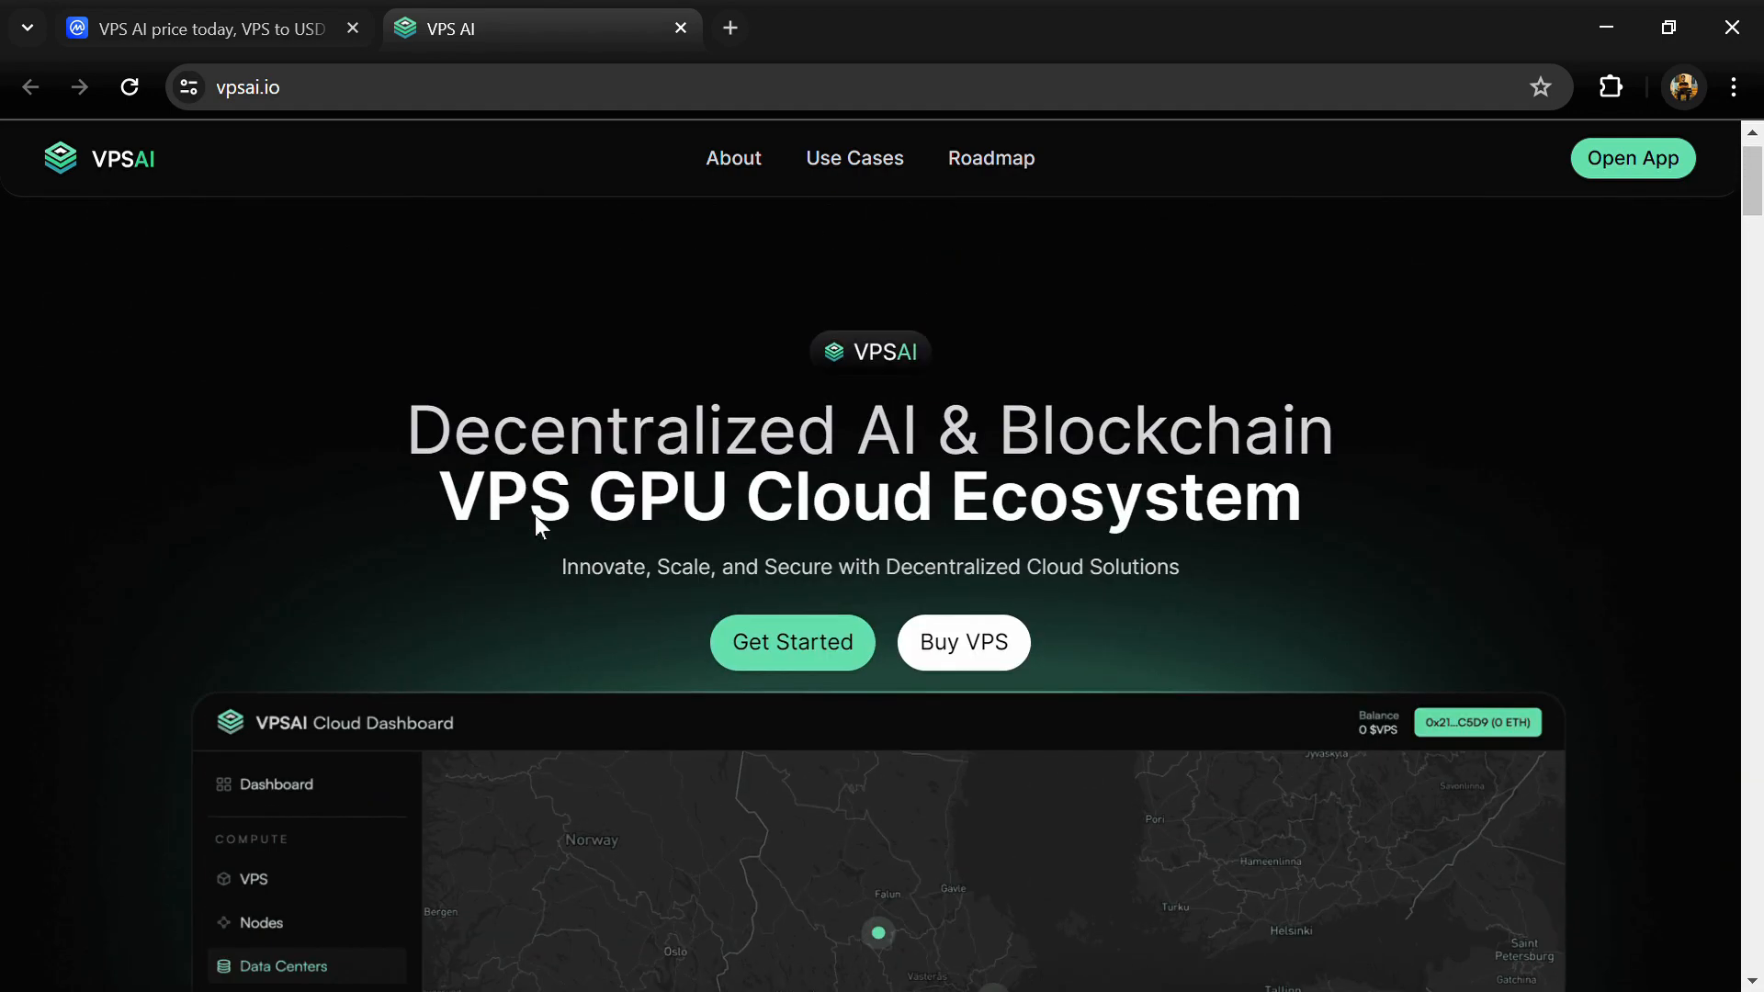
scroll(down, 3)
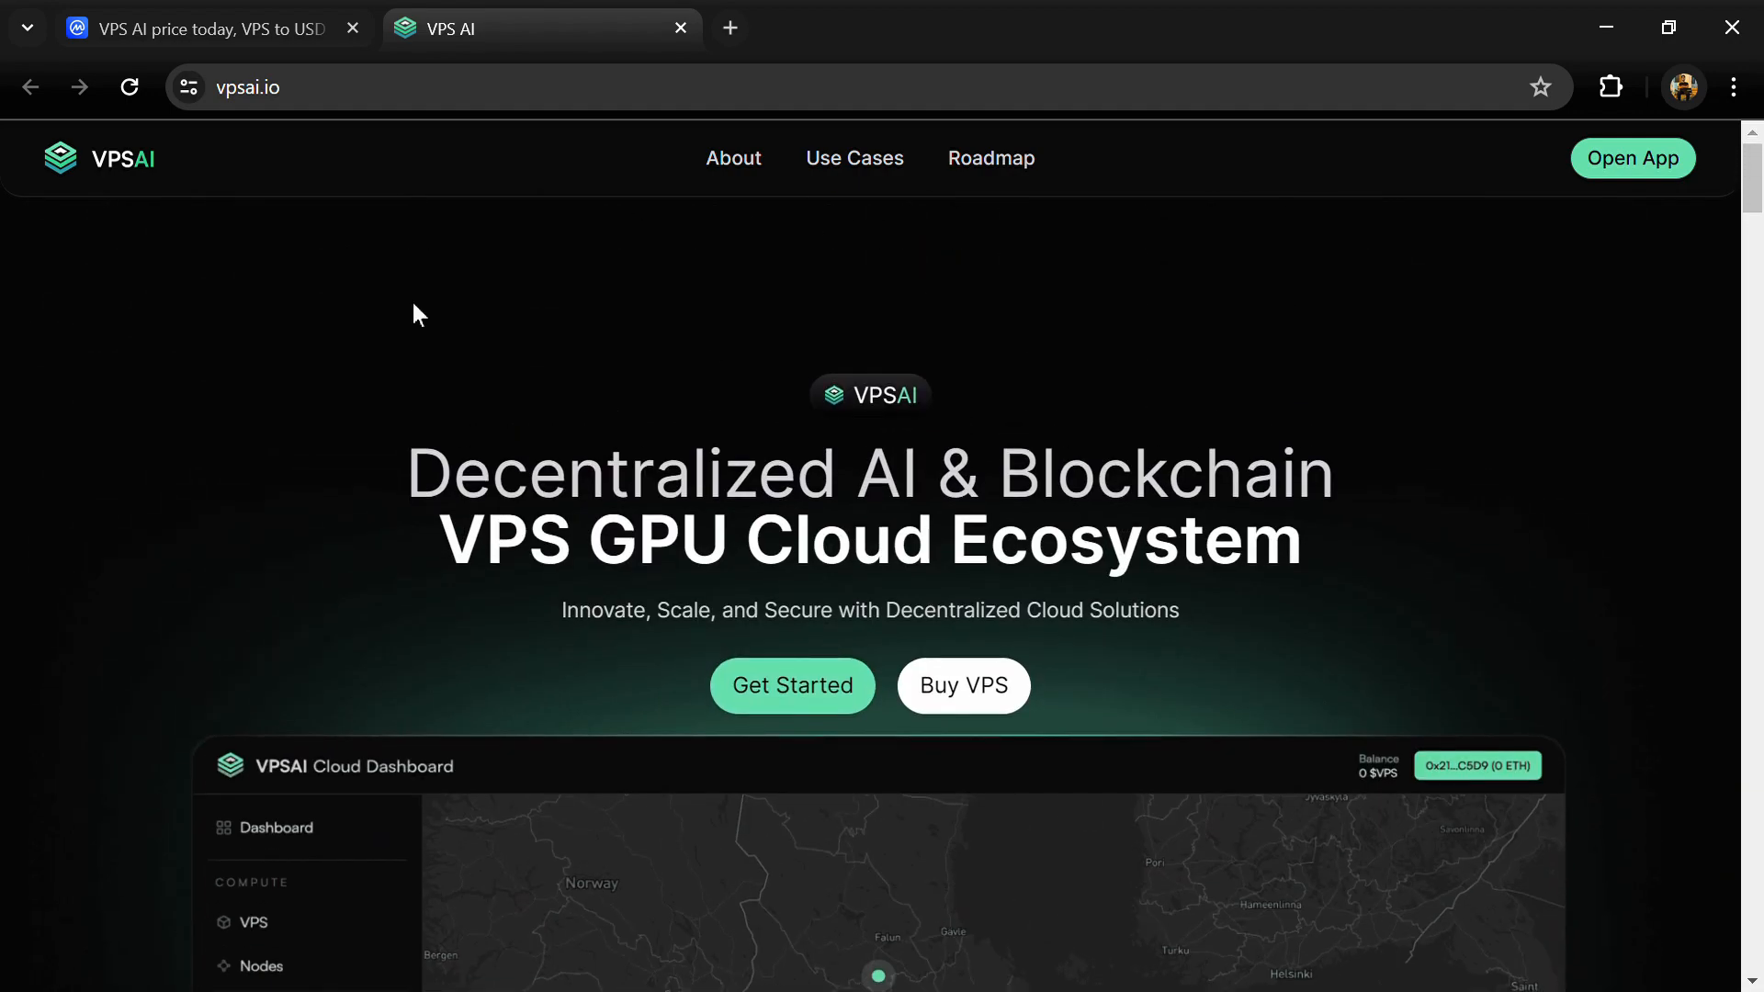
scroll(down, 3)
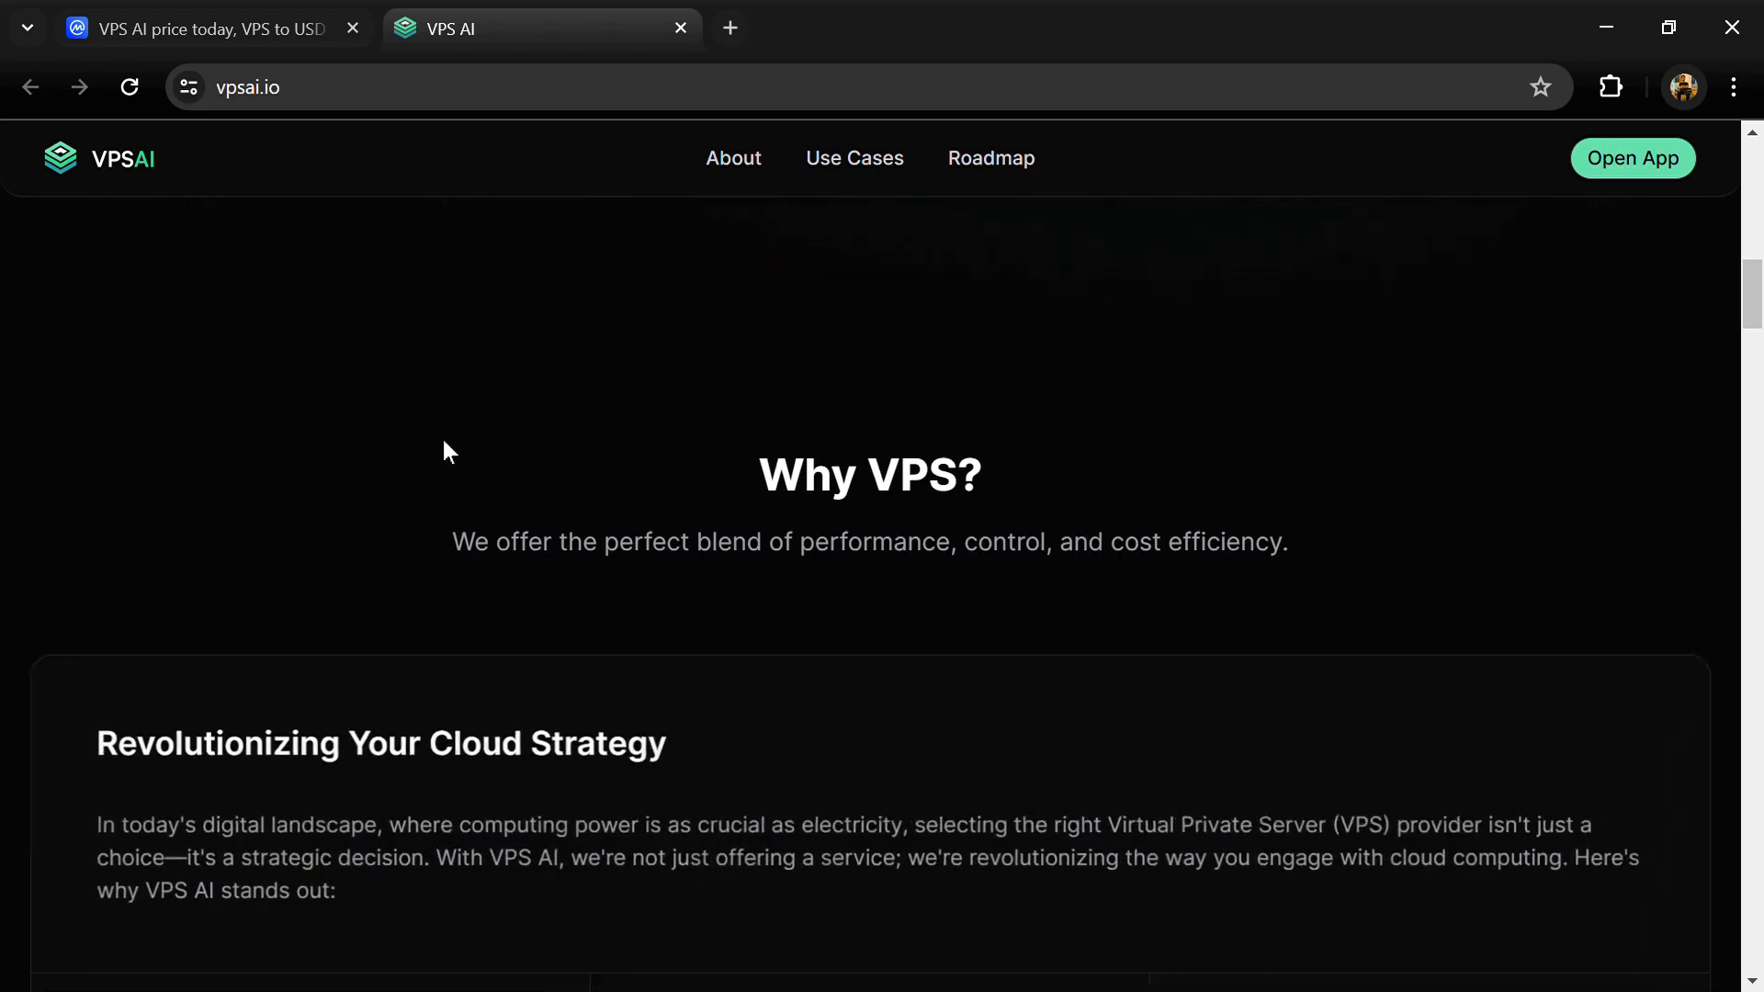
scroll(down, 3)
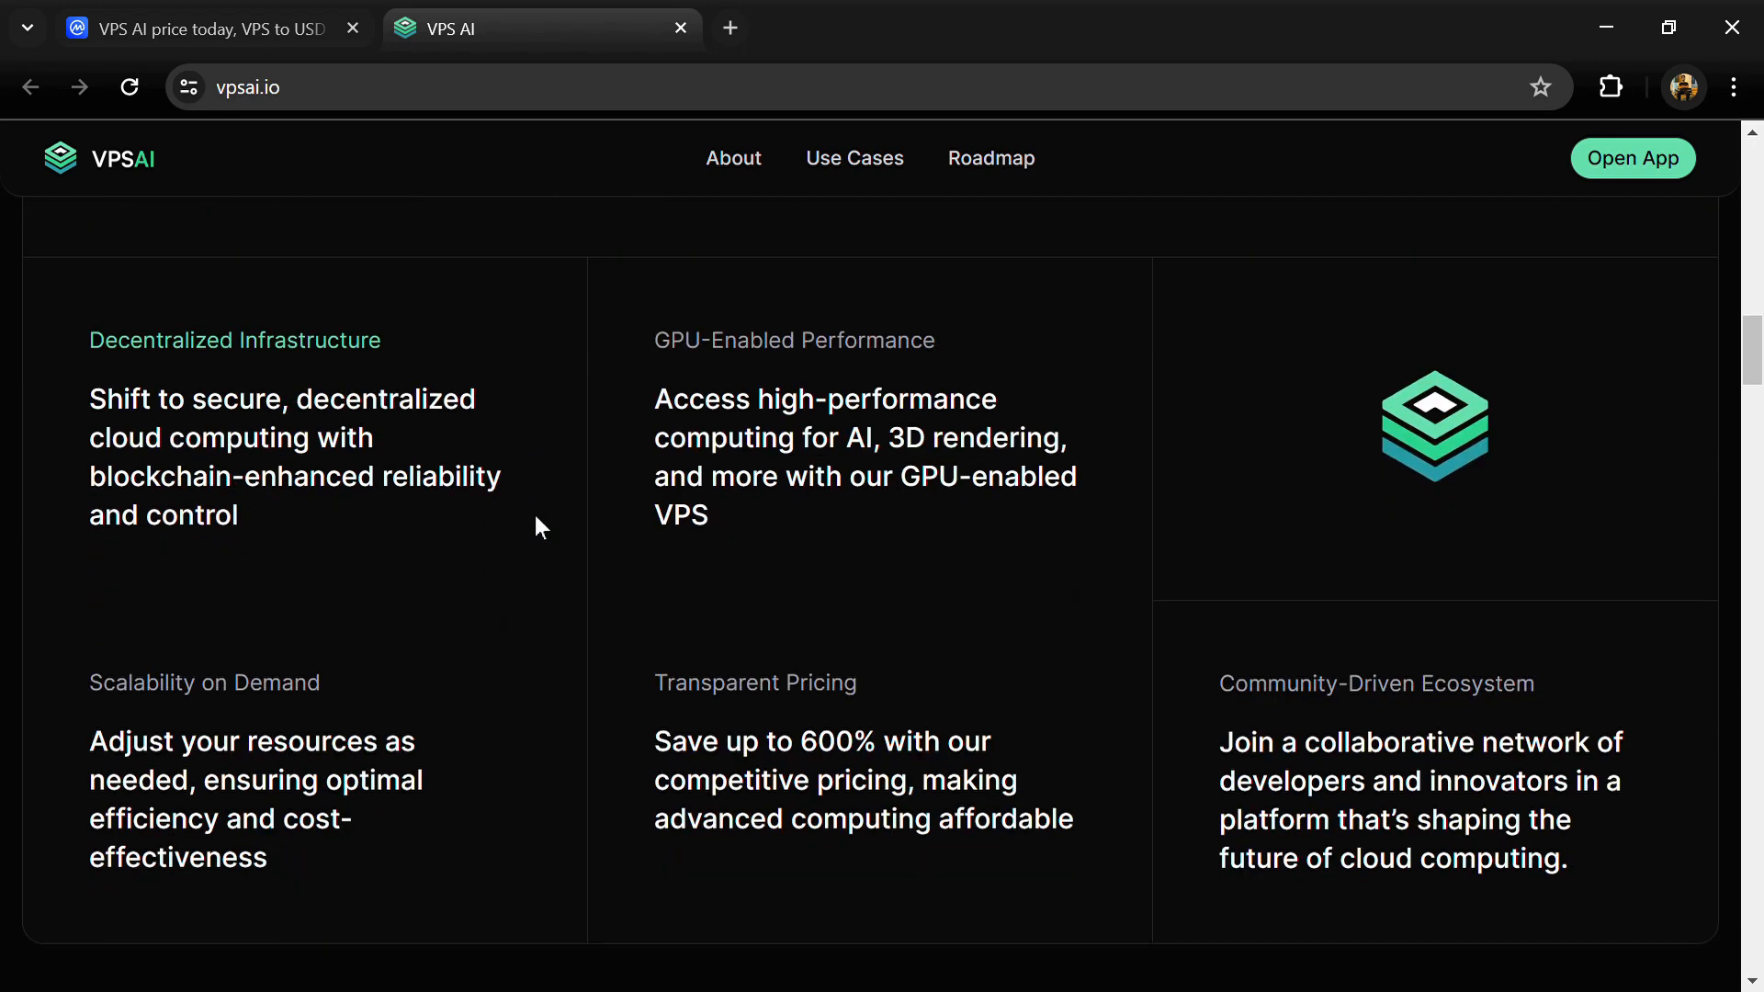
scroll(down, 3)
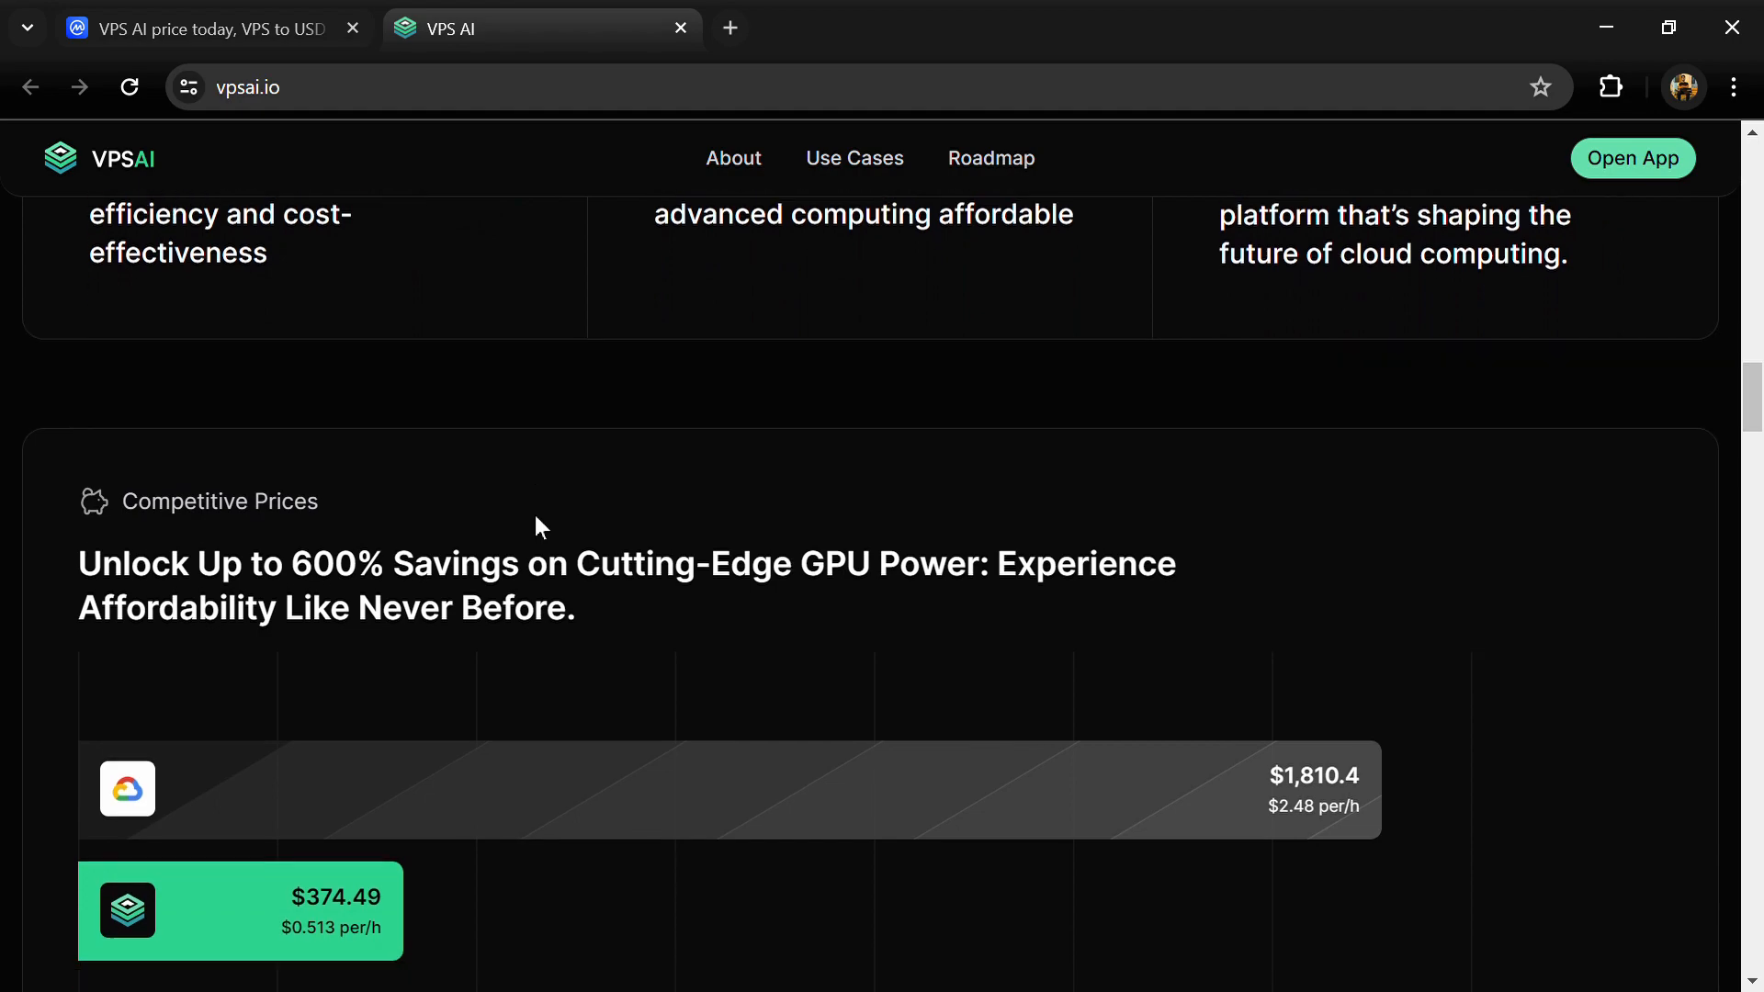
scroll(down, 3)
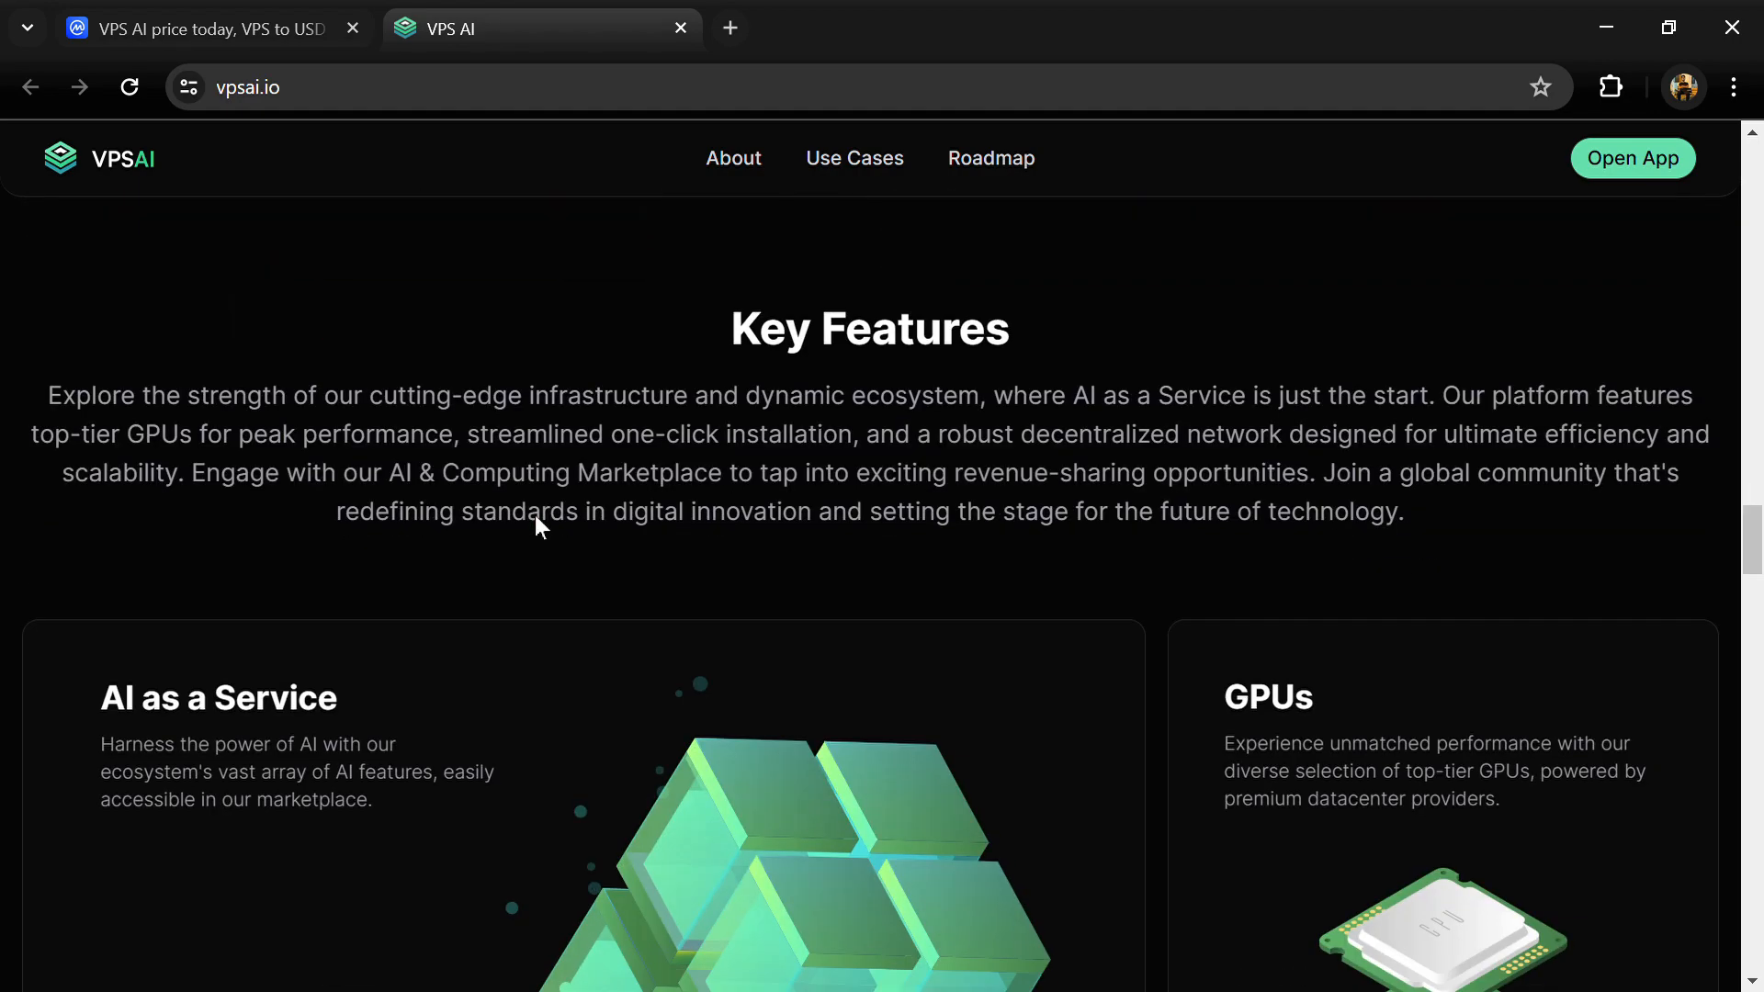
scroll(down, 3)
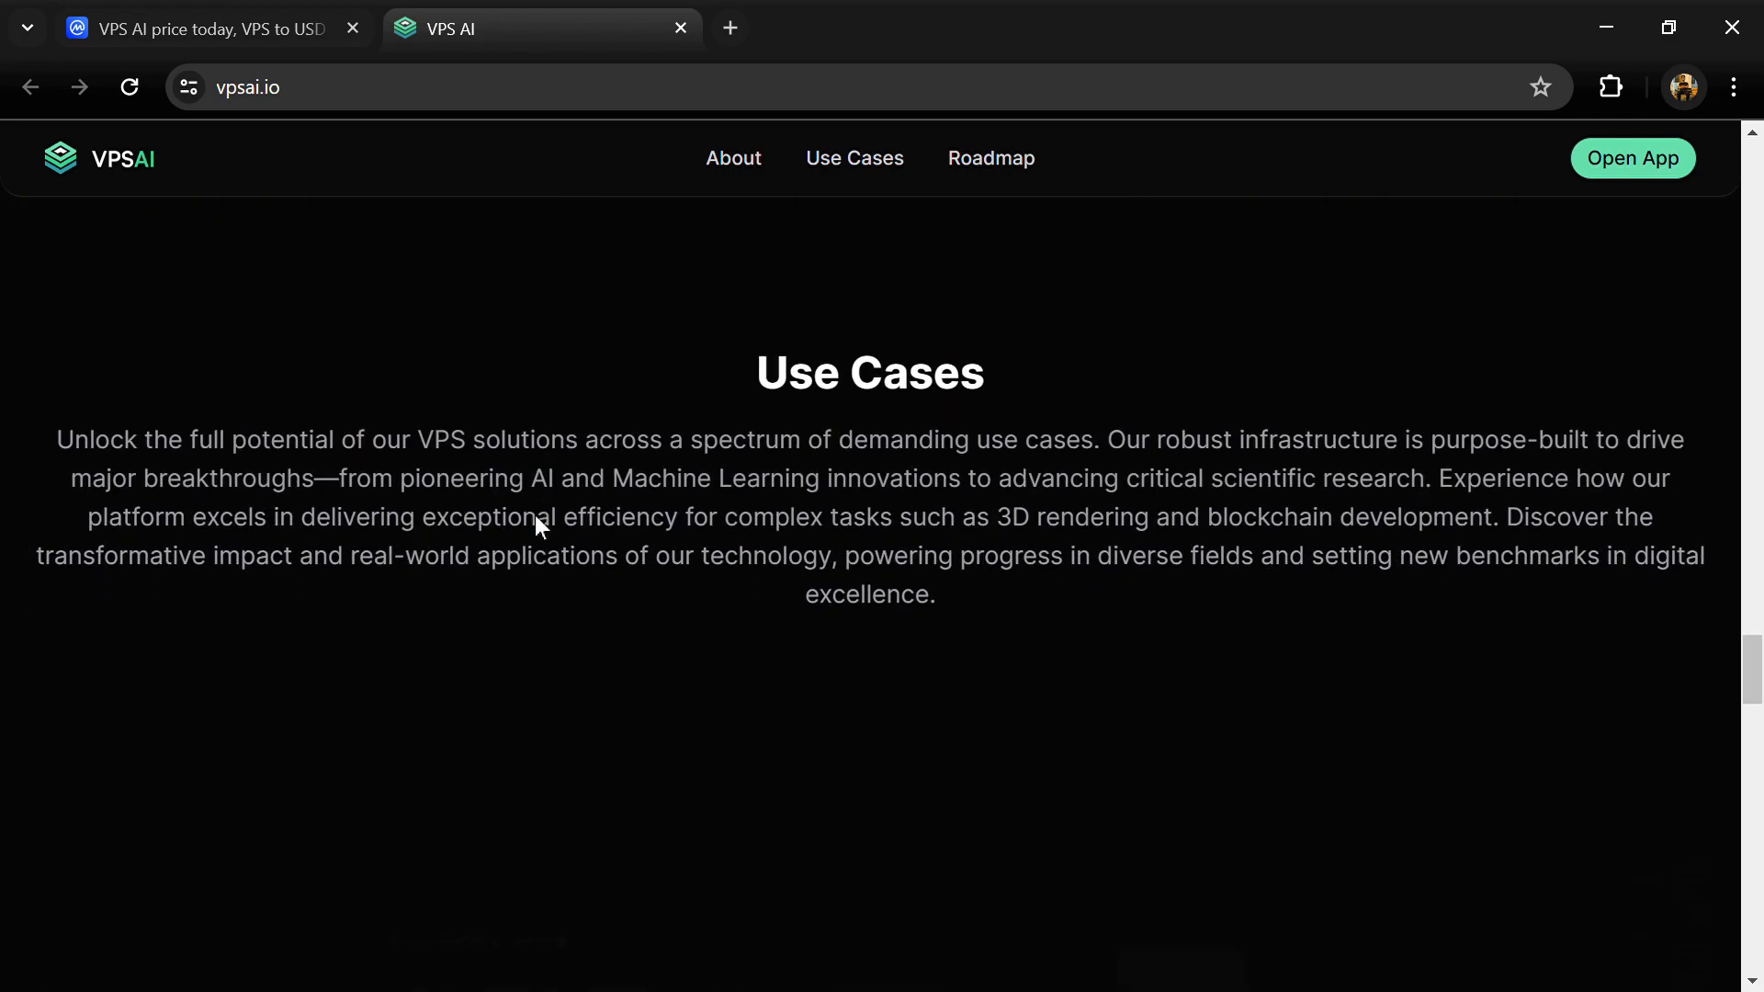
scroll(down, 3)
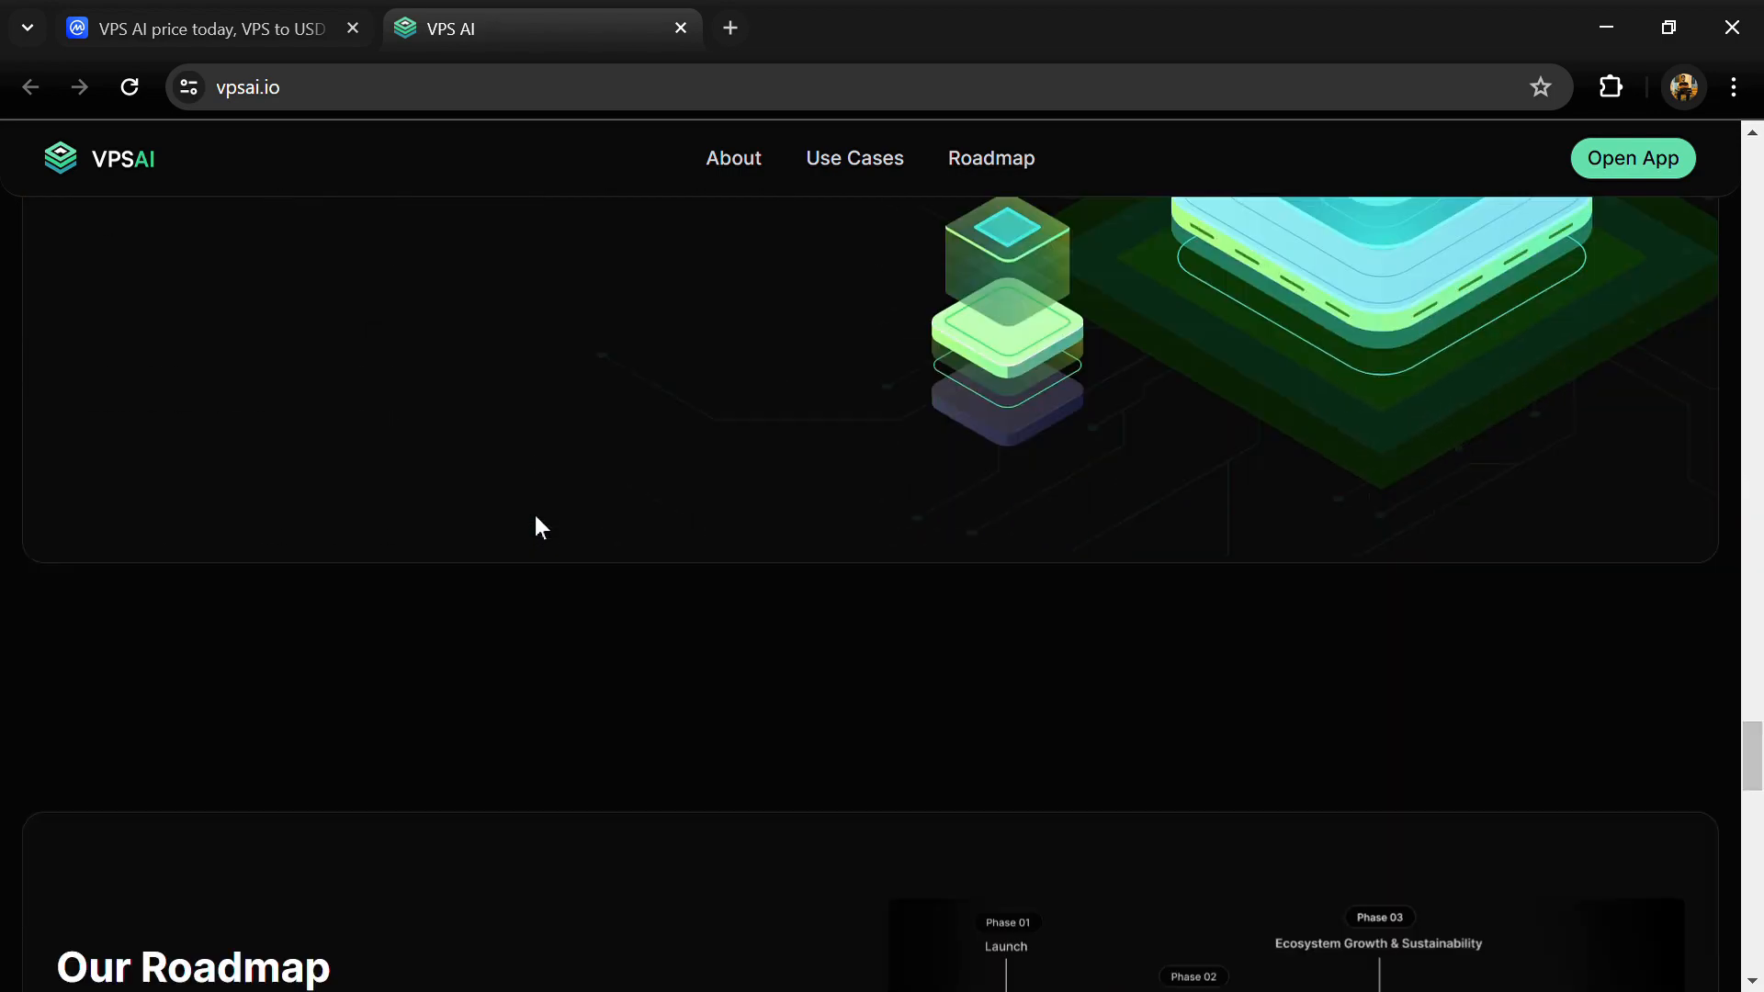
scroll(up, 3)
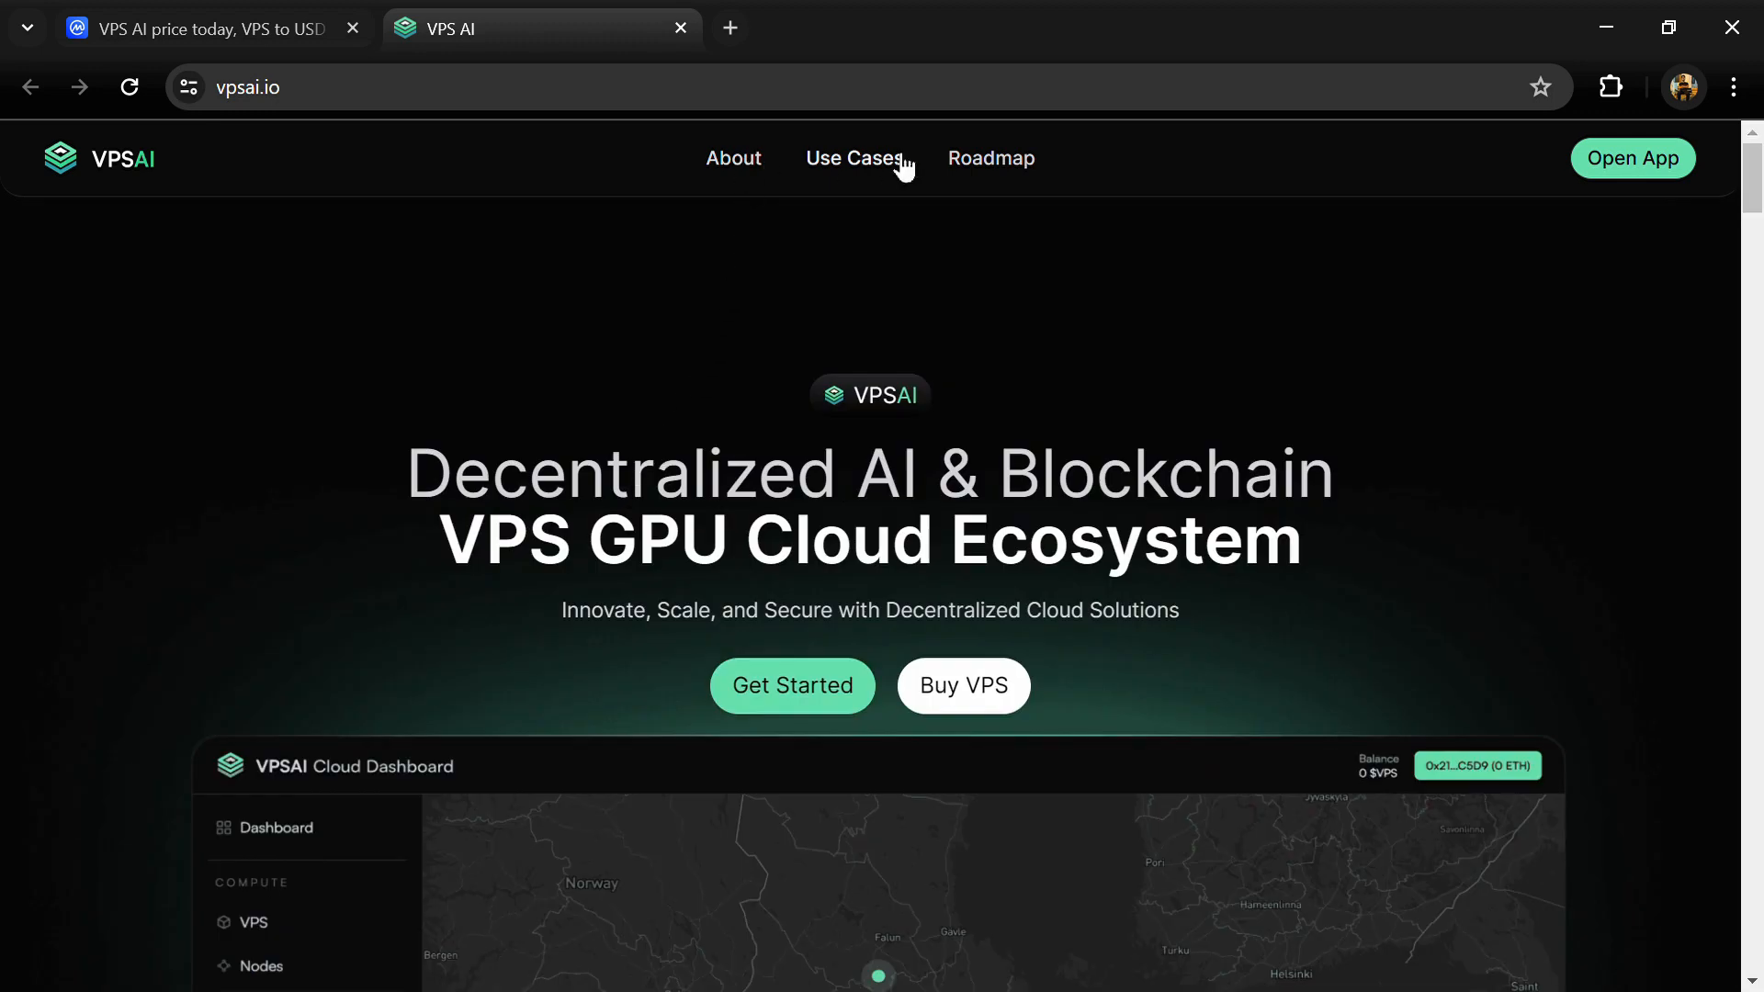
mouse_move(402, 301)
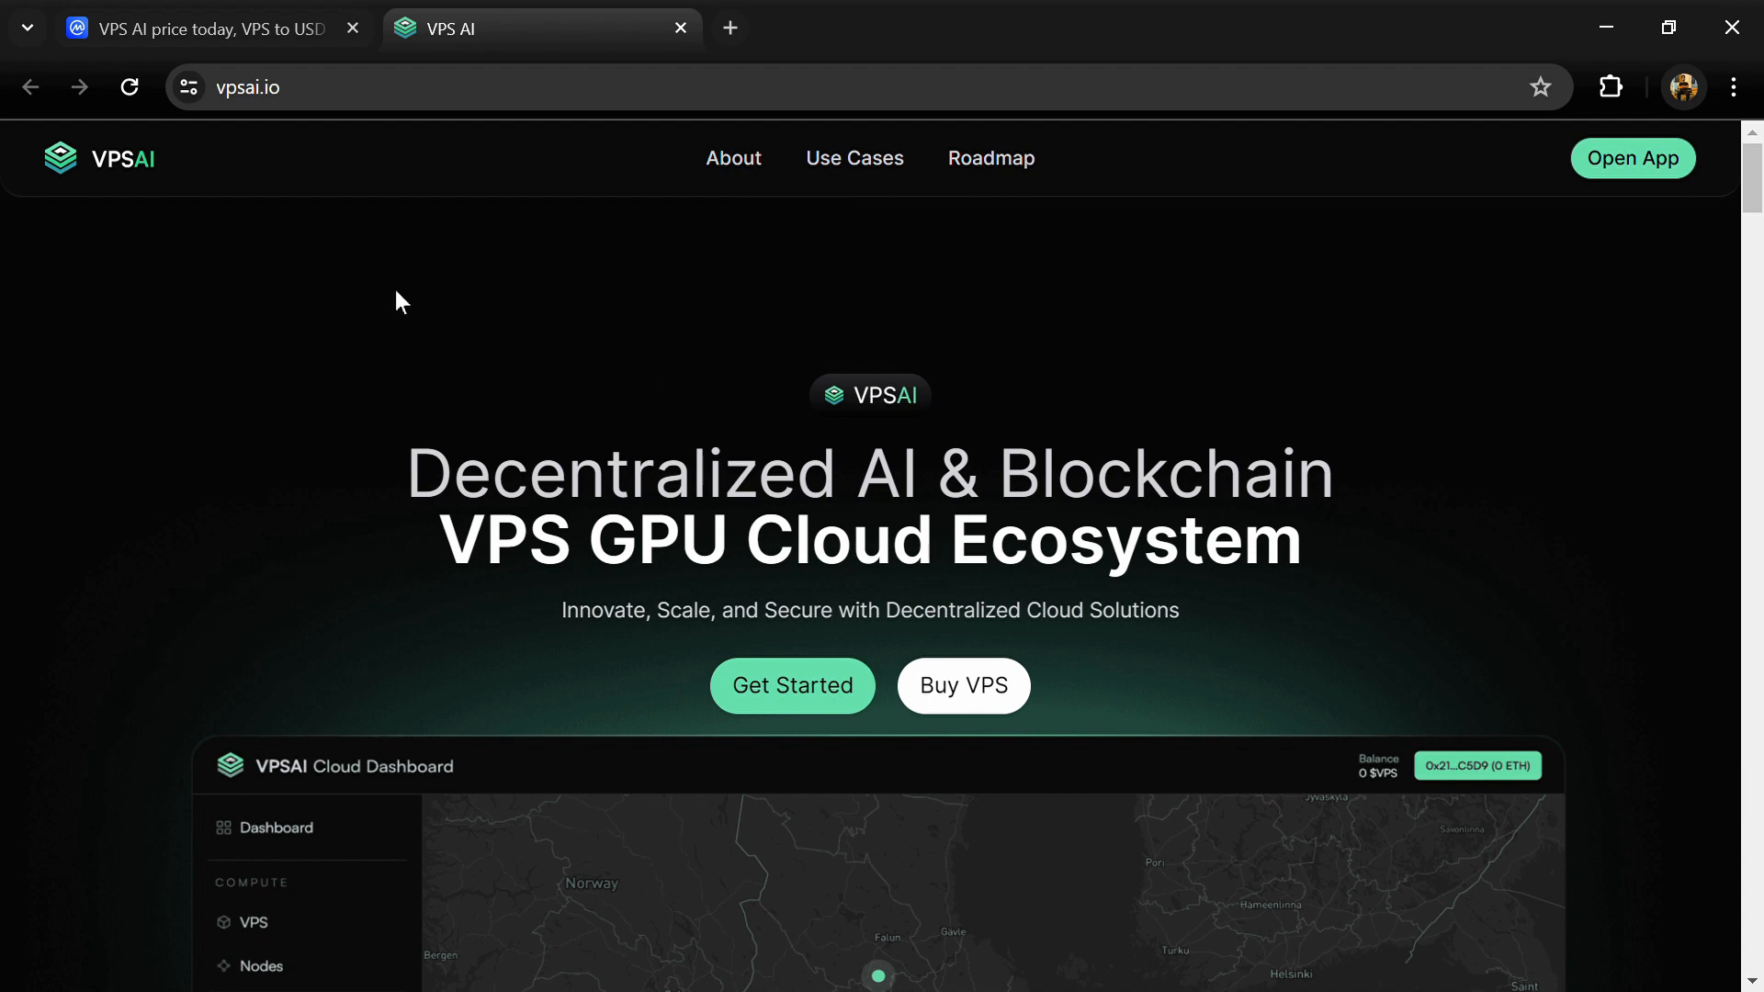
- Check the All pairs filter options, then close the full-width markets view
click(202, 28)
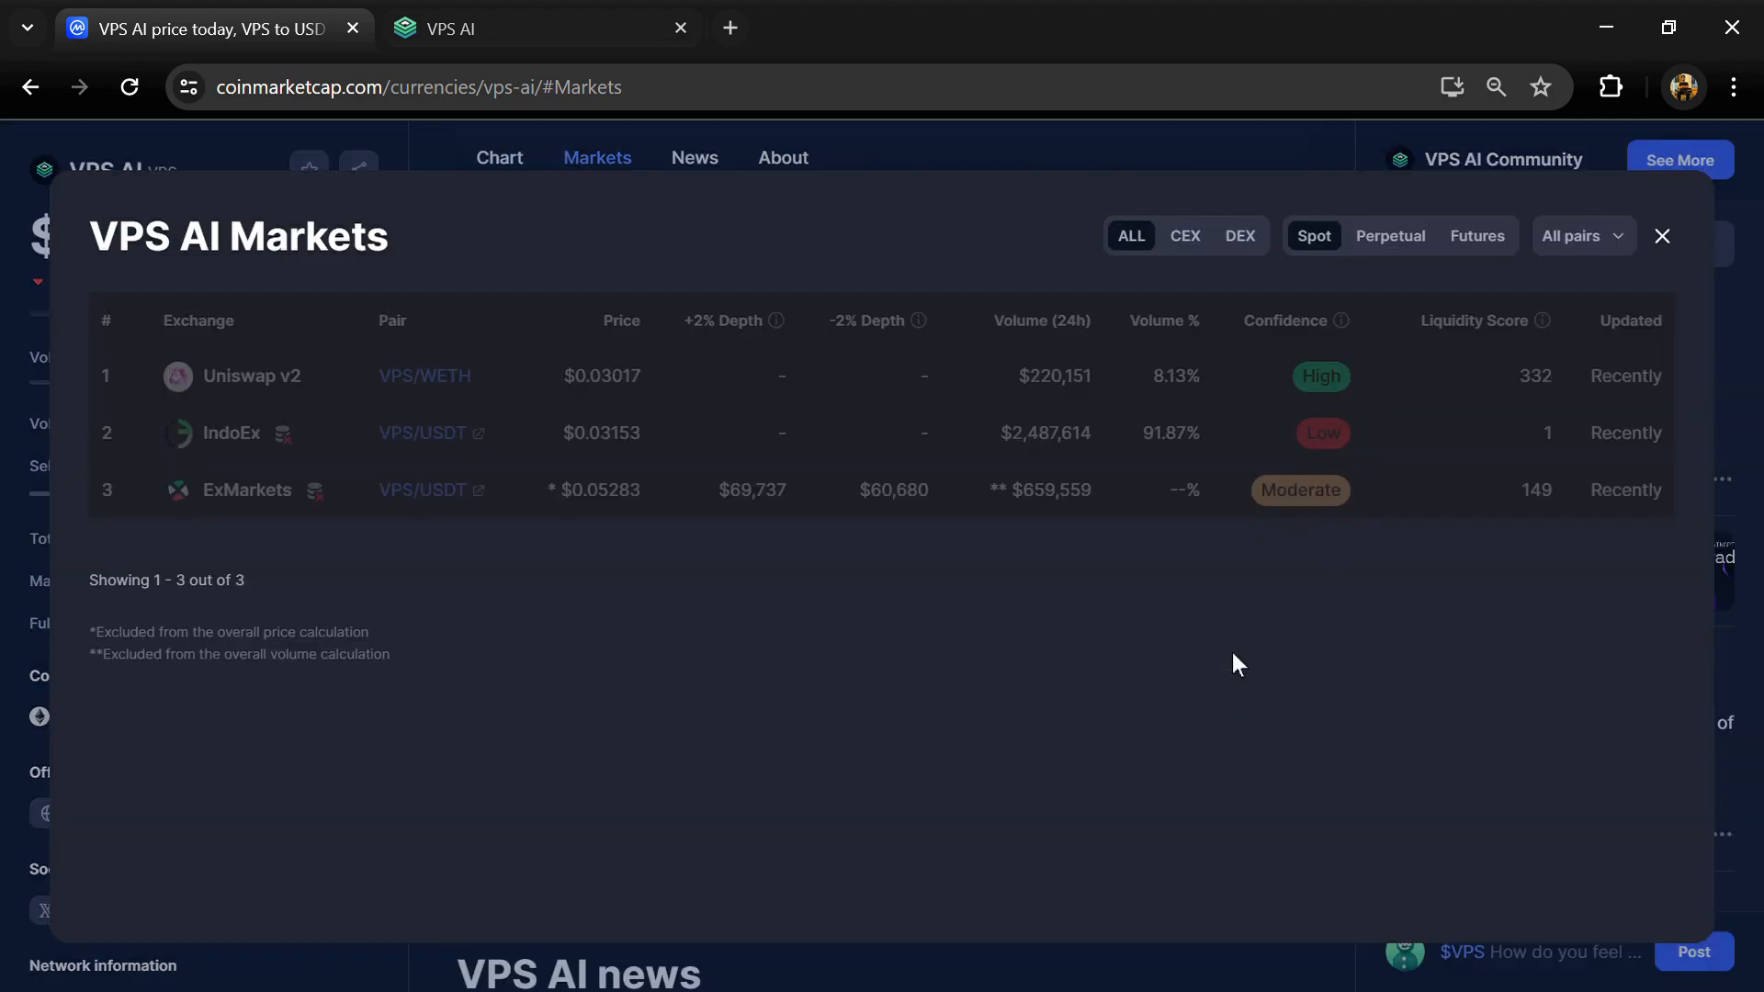
click(1579, 235)
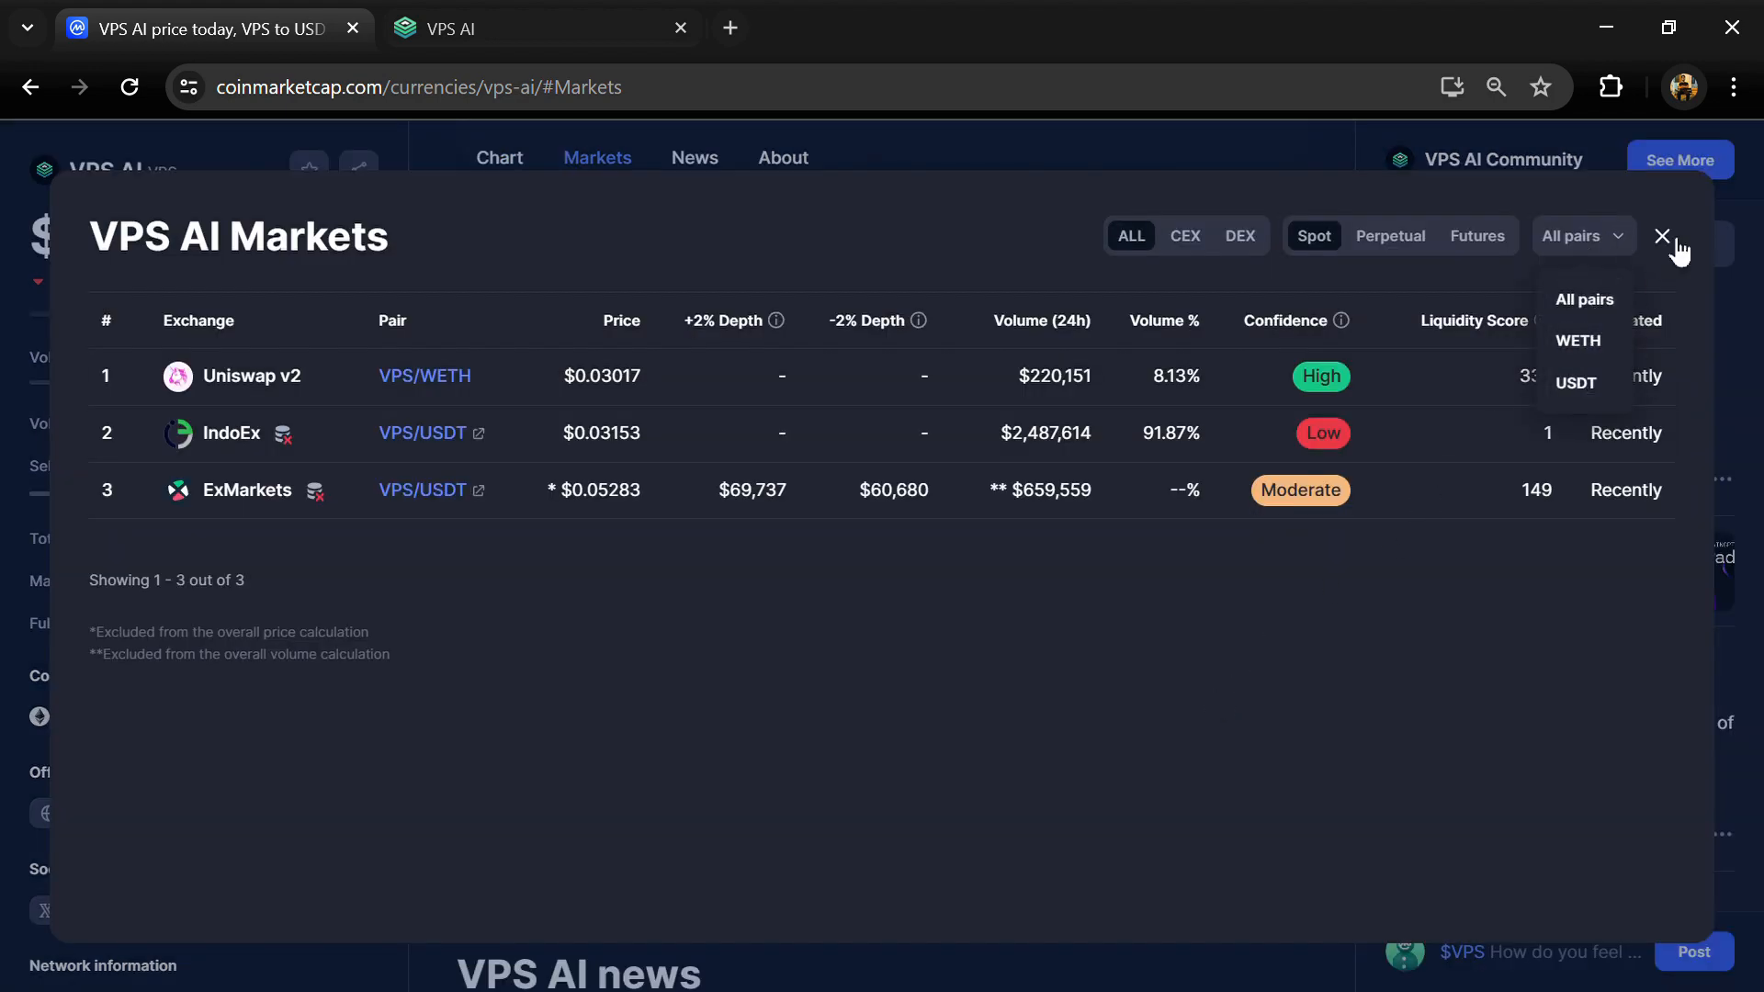
click(1661, 236)
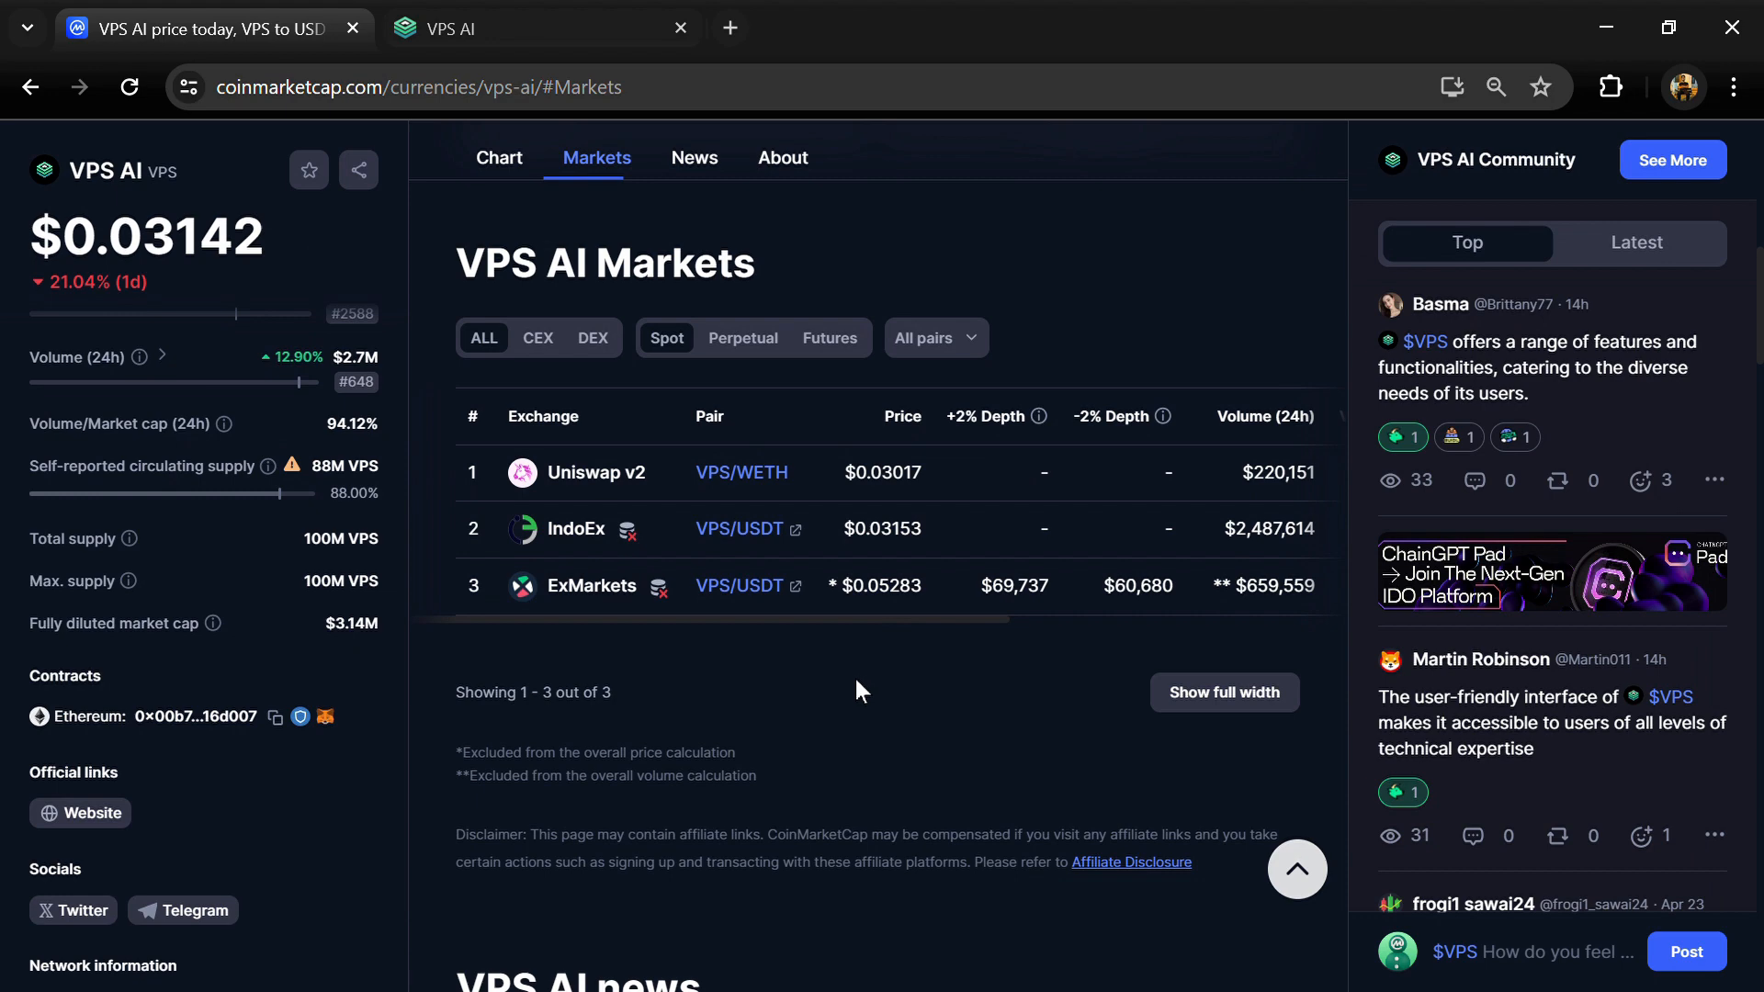
scroll(down, 3)
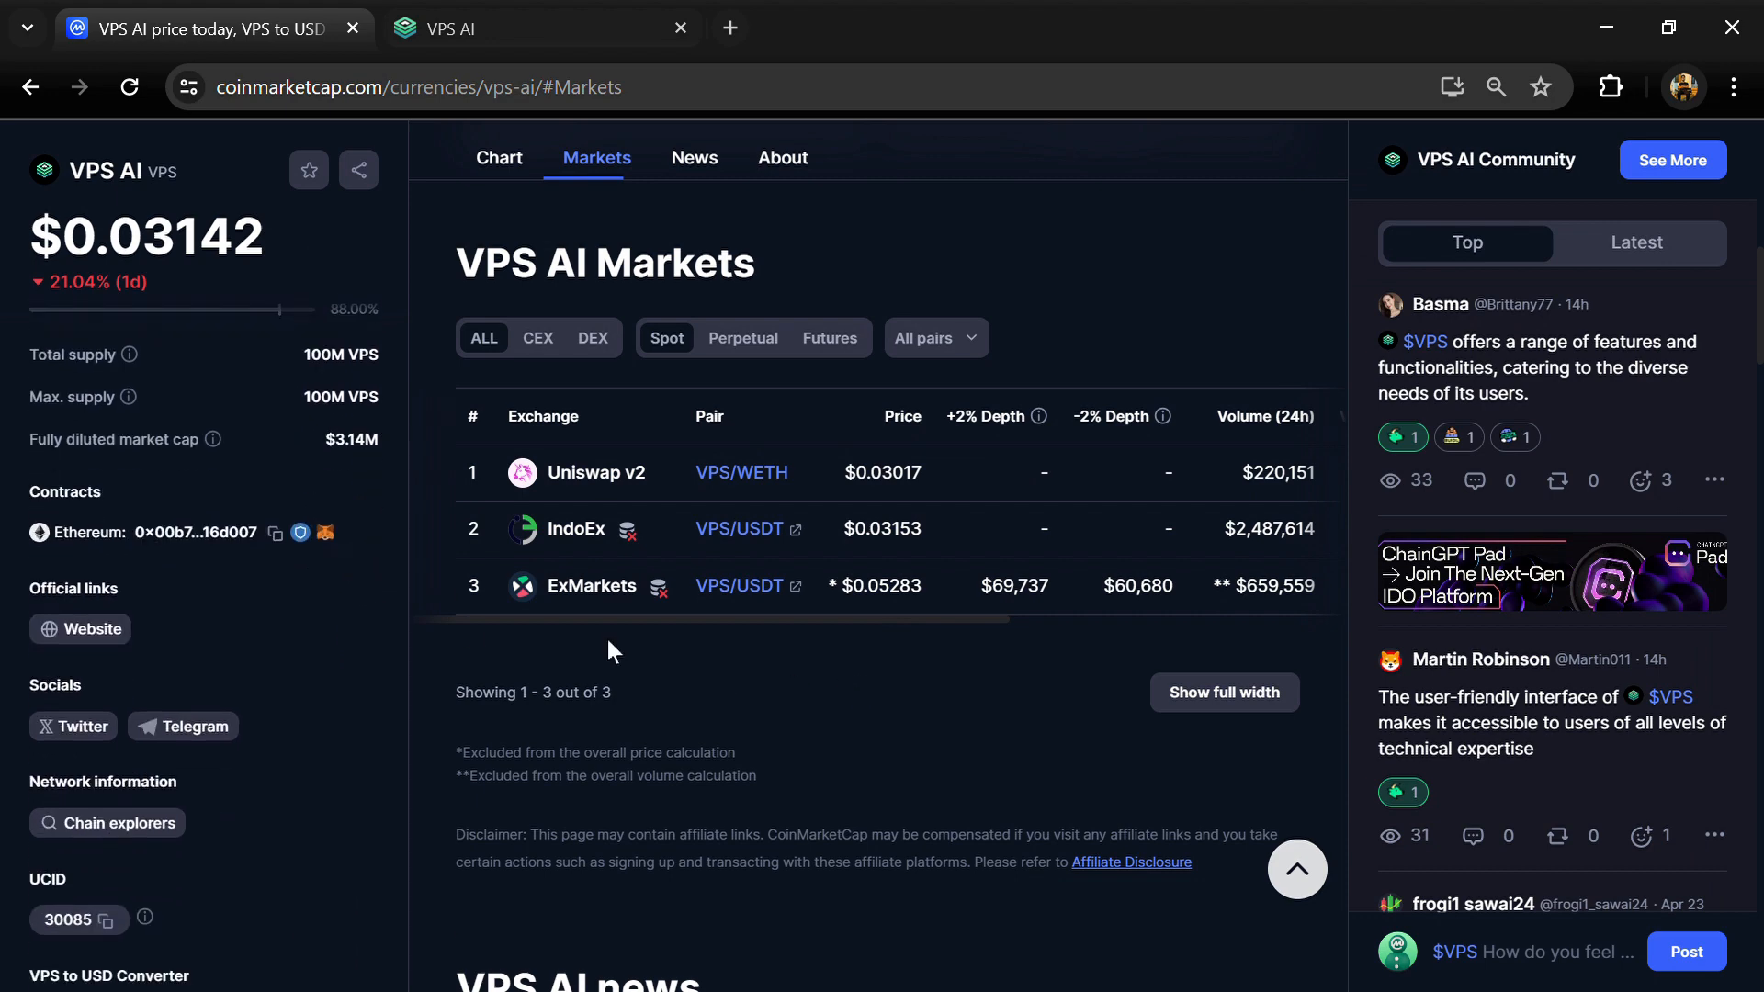
mouse_move(608, 657)
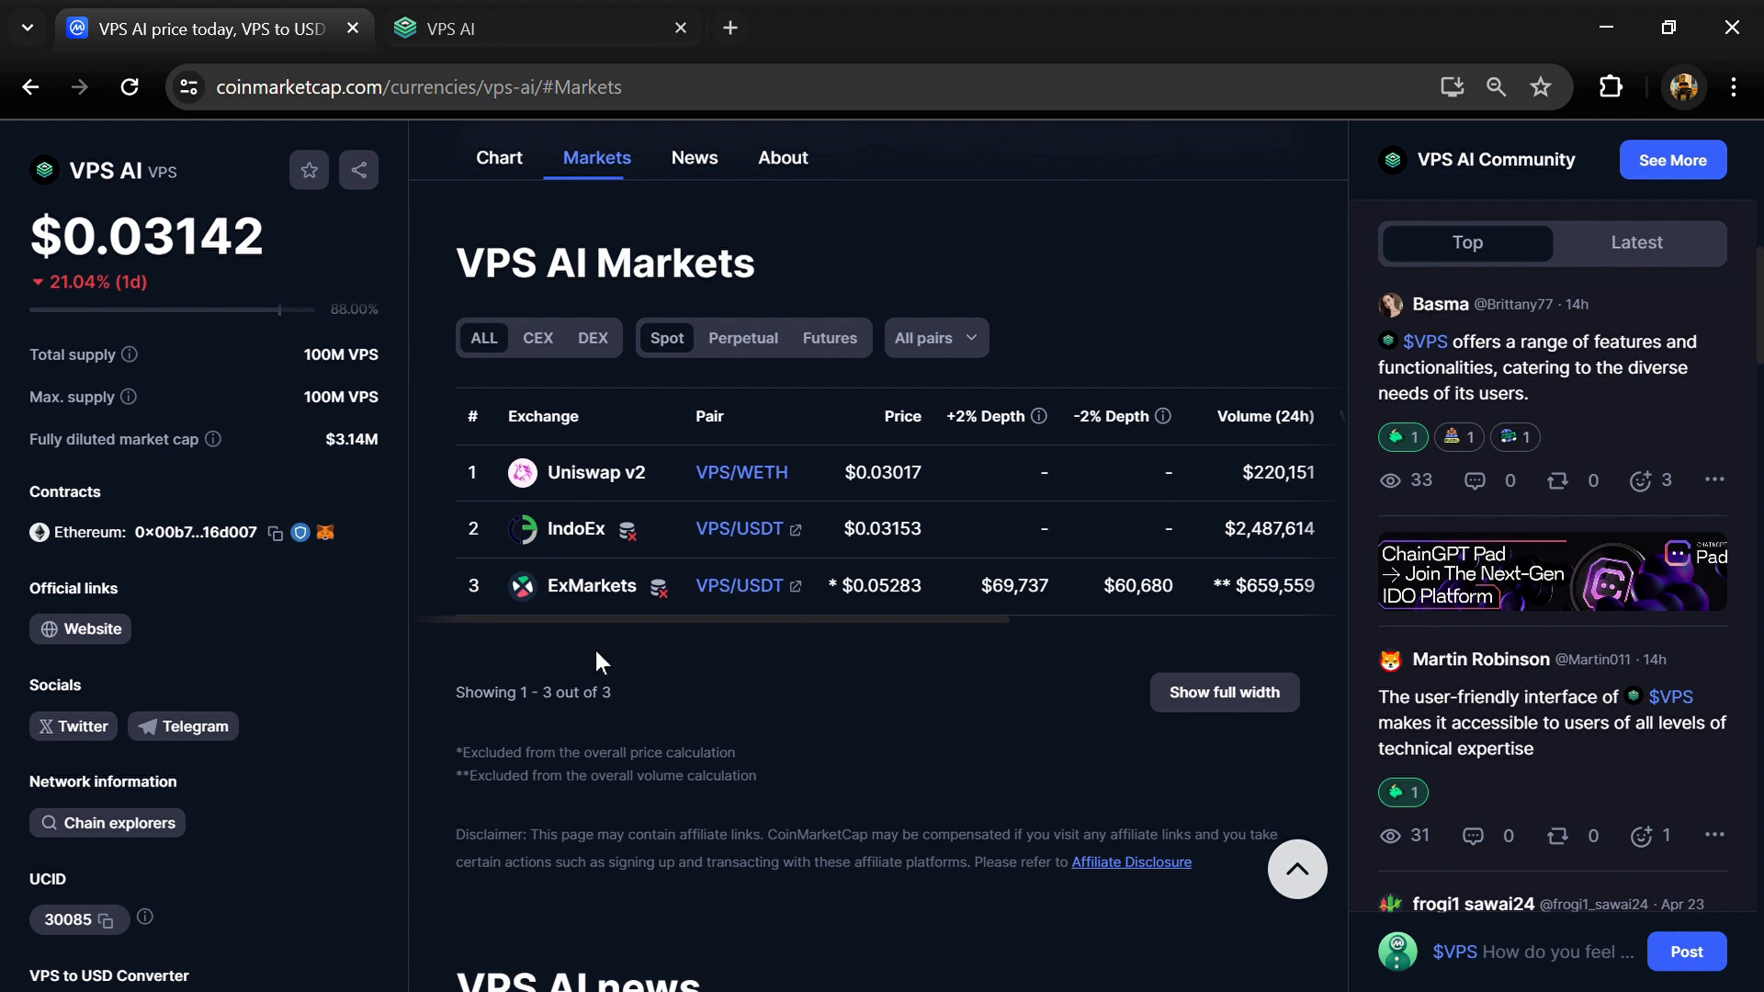
mouse_move(608, 656)
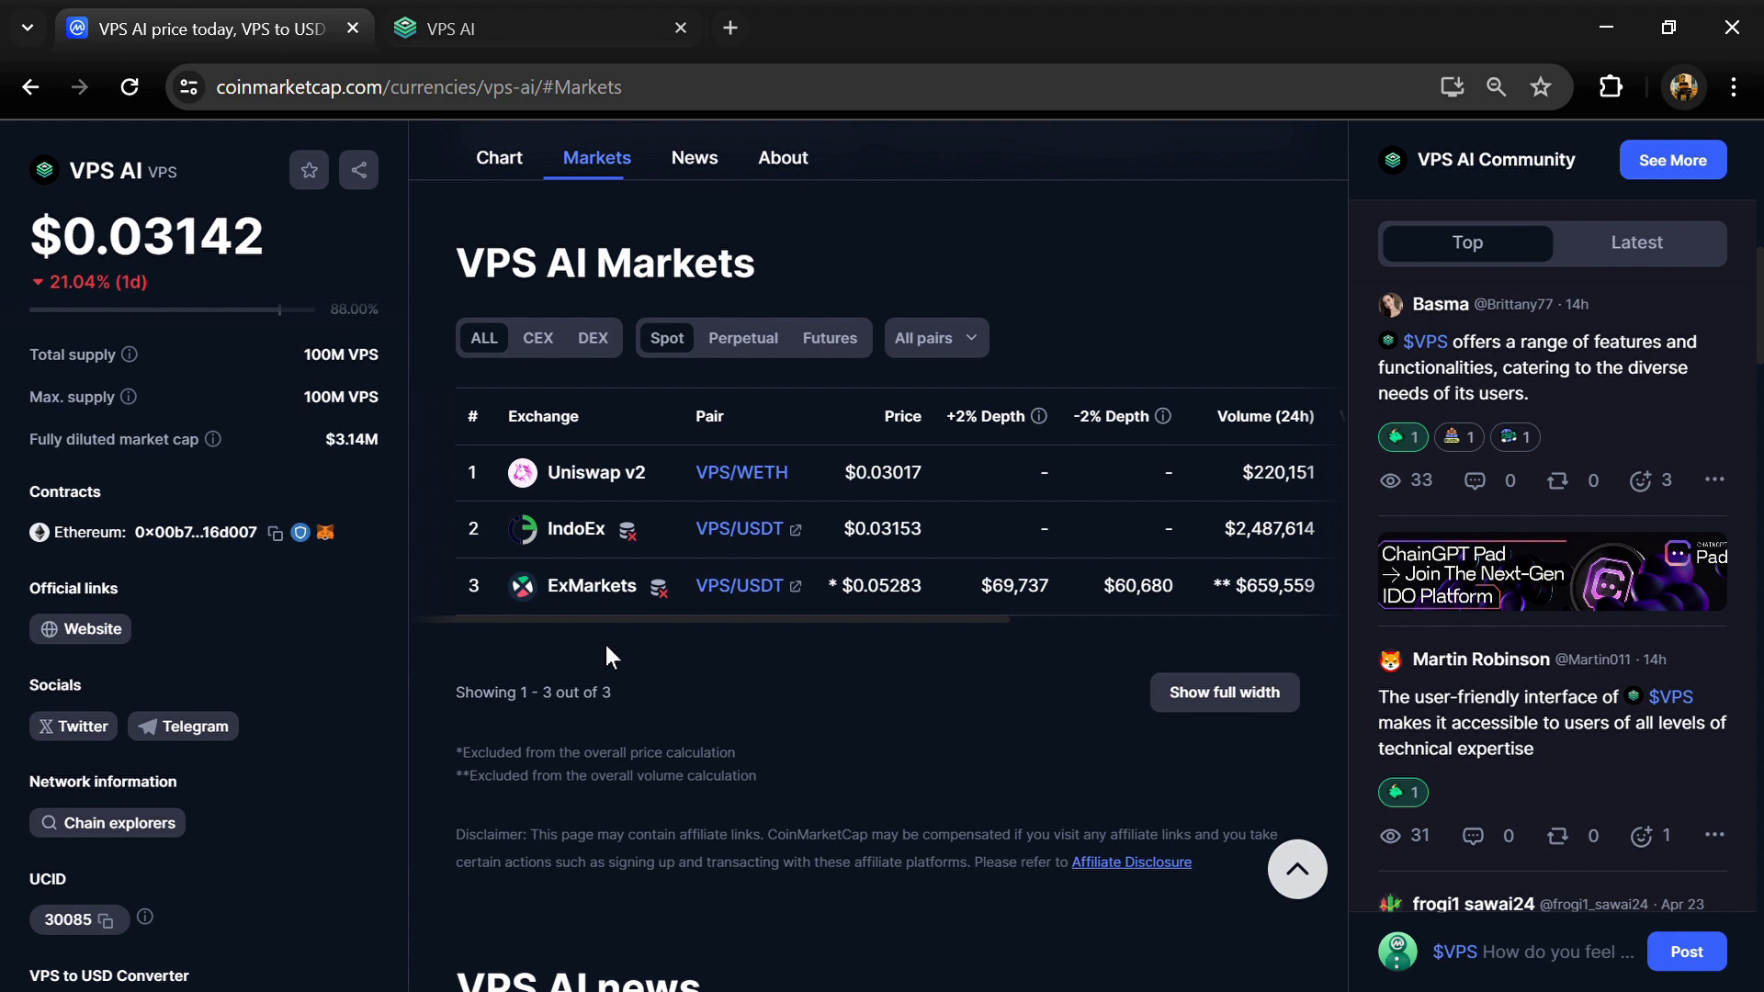